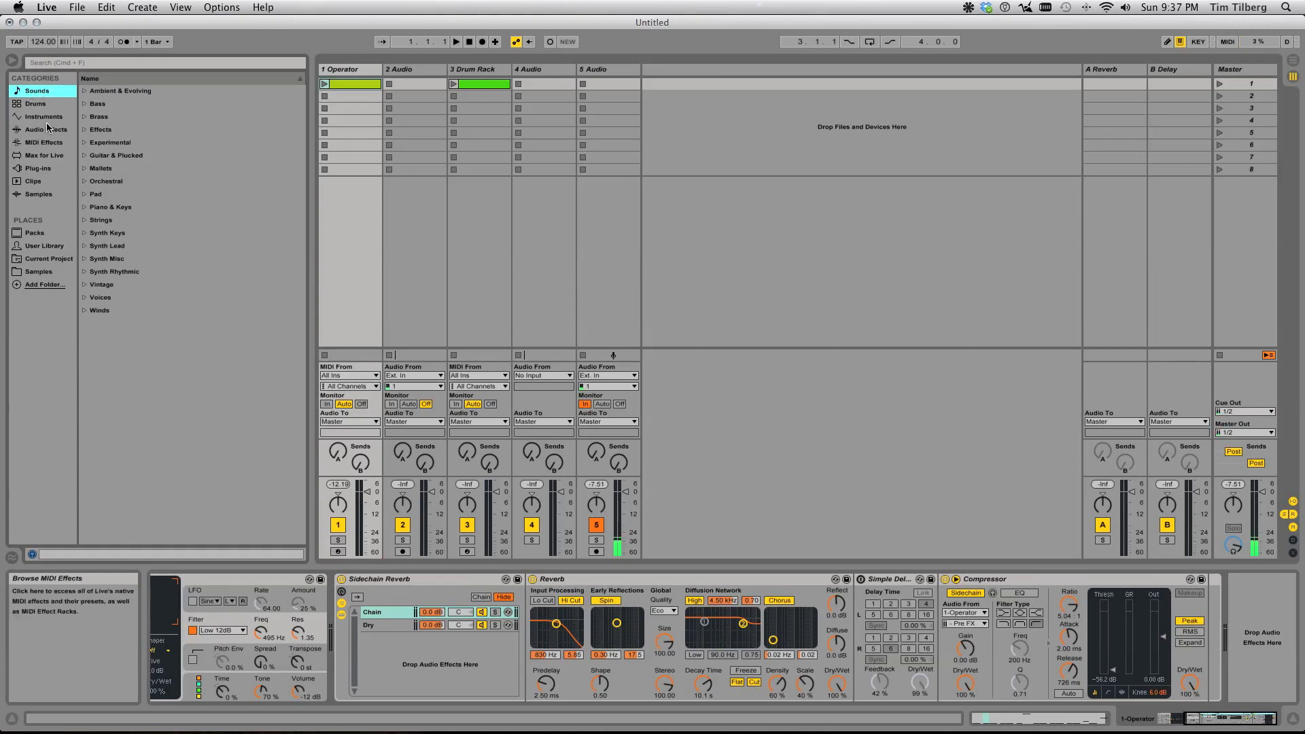
Load Simpler from the Instruments browser onto a new sixth MIDI track
{"action": "left_click", "coordinate": [41, 117]}
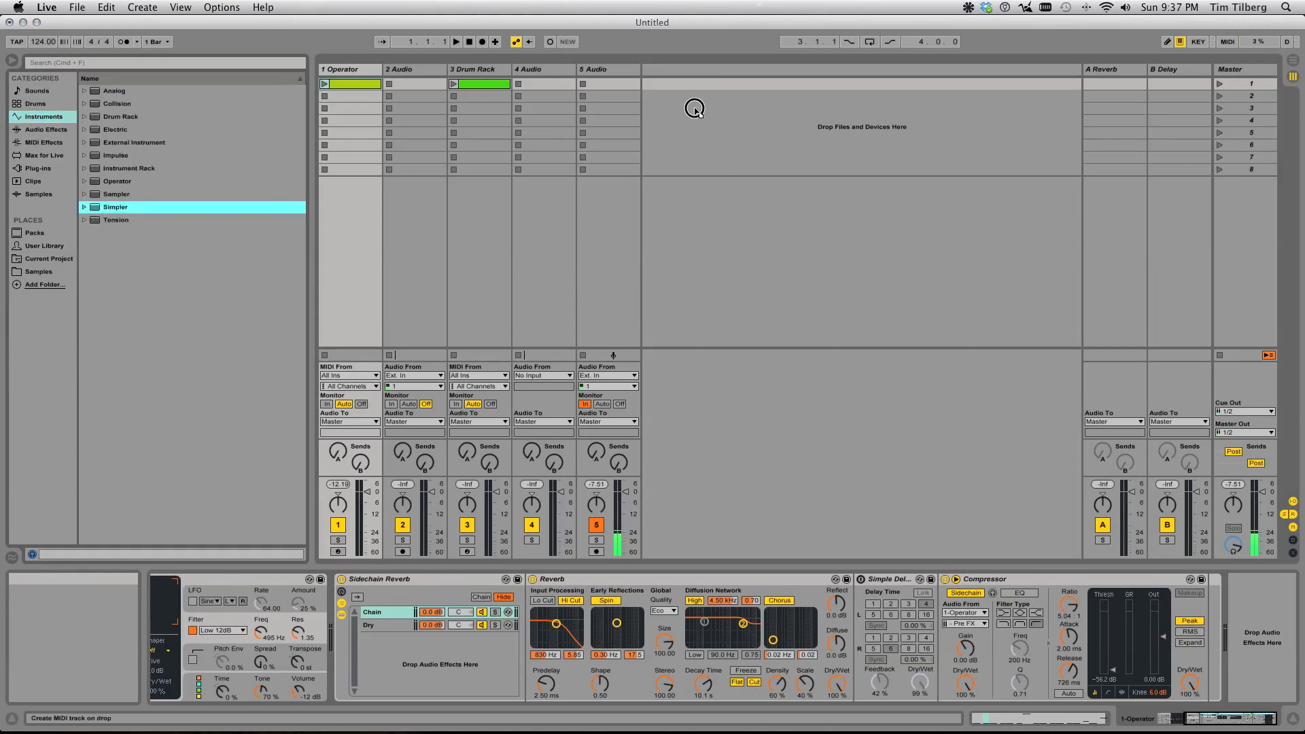
{"action": "double_click", "coordinate": [115, 207]}
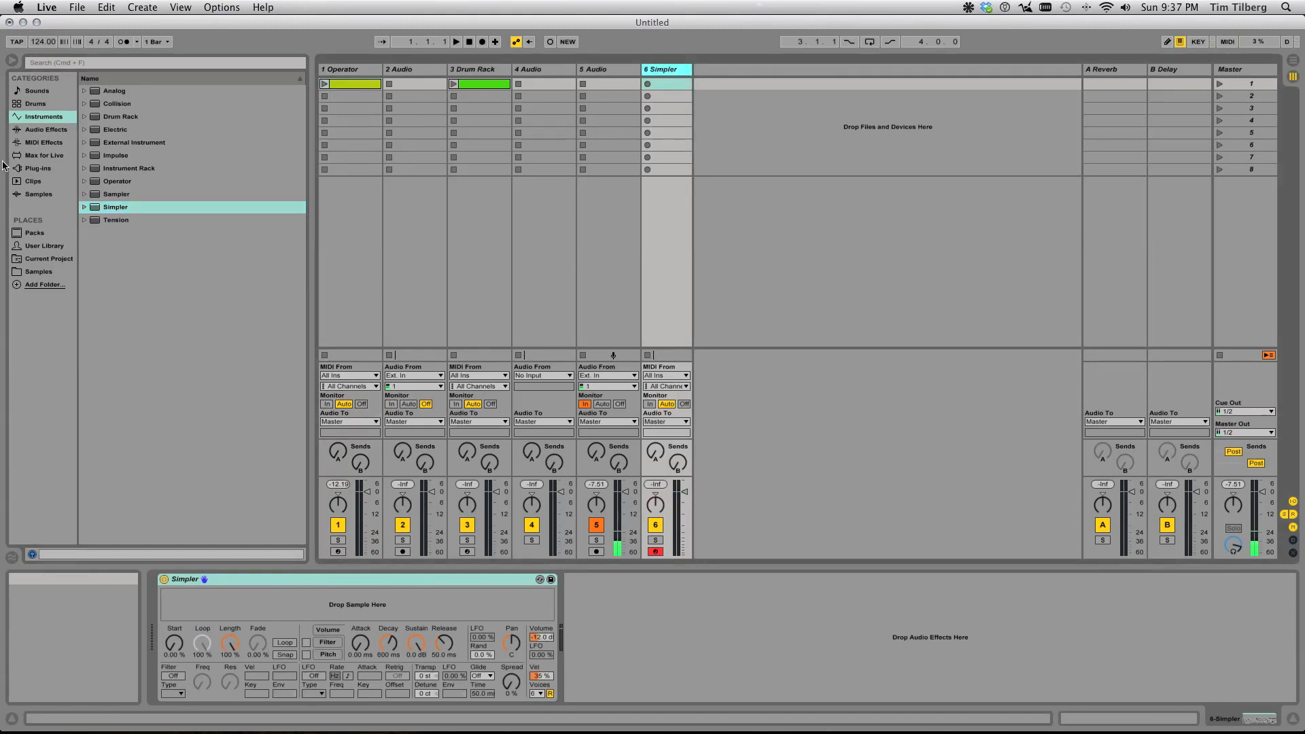
Browse Samples into the Peak Time Berlin pack's PTB_WAV_LOOPS folder and select PTB_SYNTH_LOOPS
{"action": "left_click", "coordinate": [34, 271]}
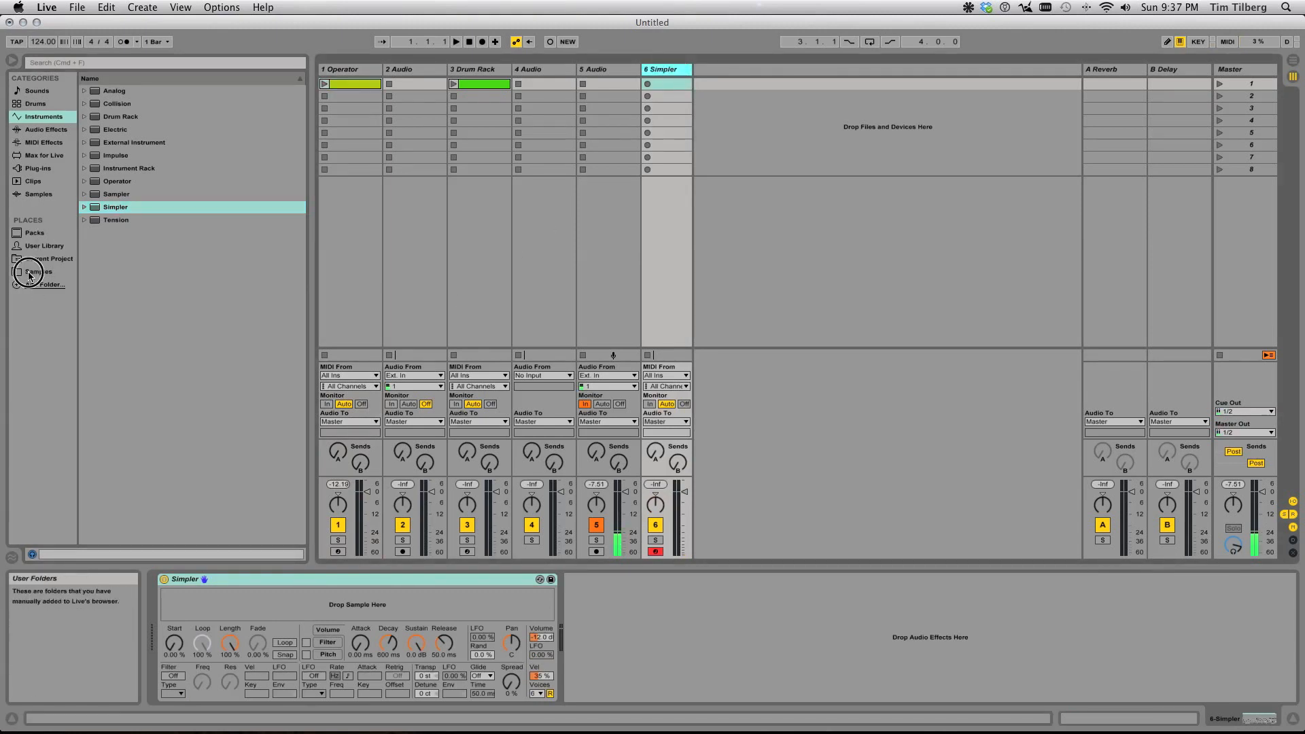
{"action": "left_click", "coordinate": [33, 270]}
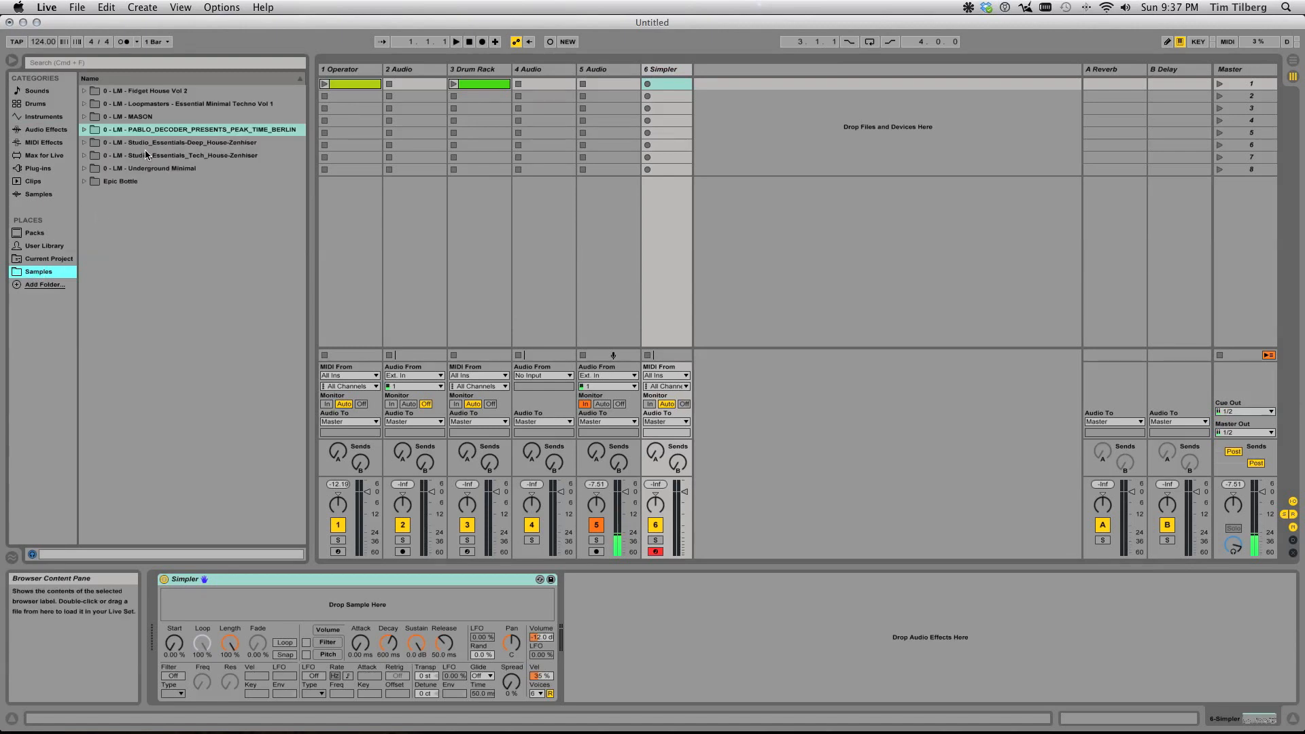
{"action": "left_click", "coordinate": [84, 130]}
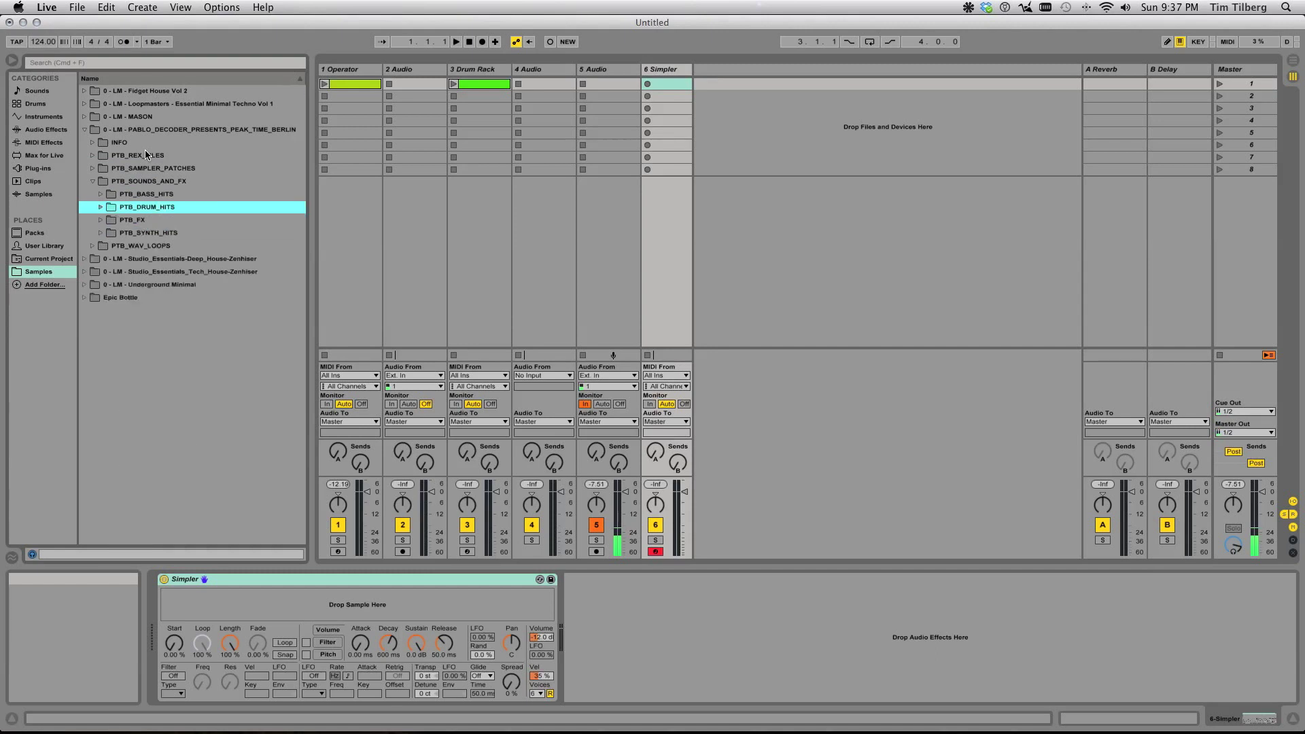
{"action": "left_click", "coordinate": [92, 181]}
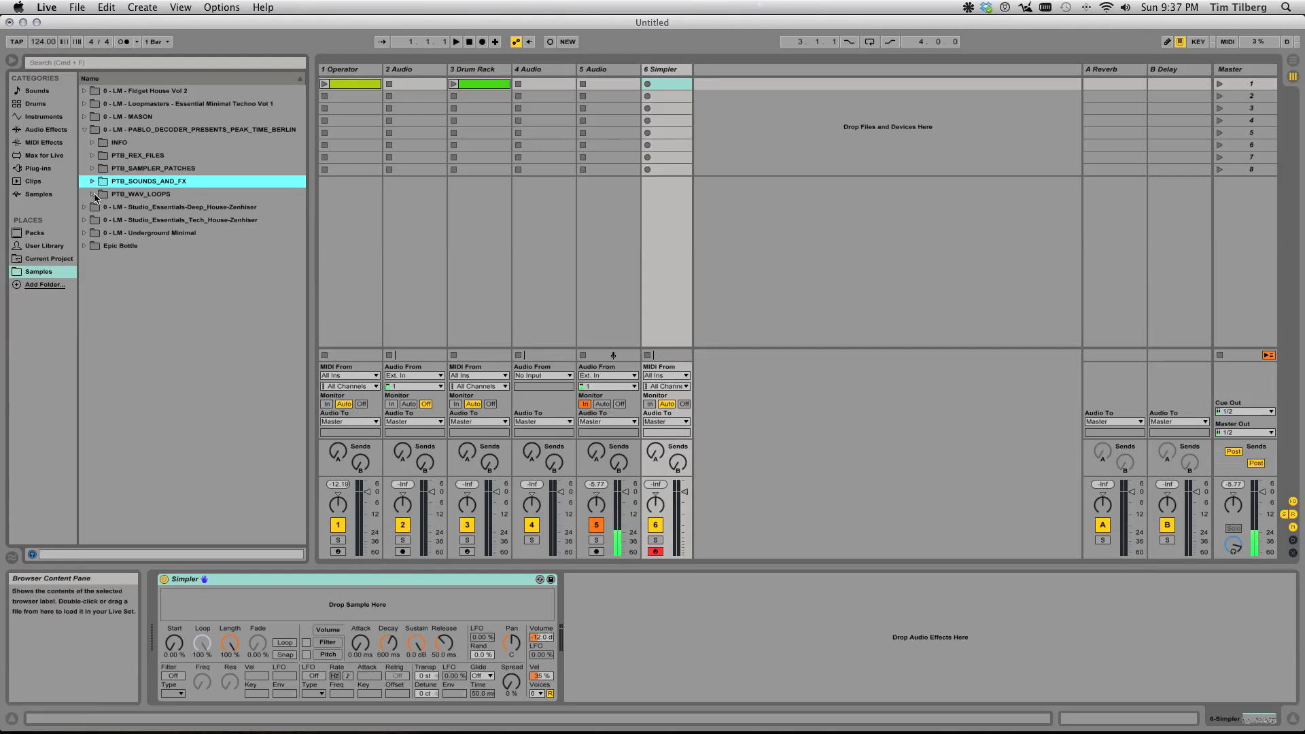
{"action": "left_click", "coordinate": [92, 193]}
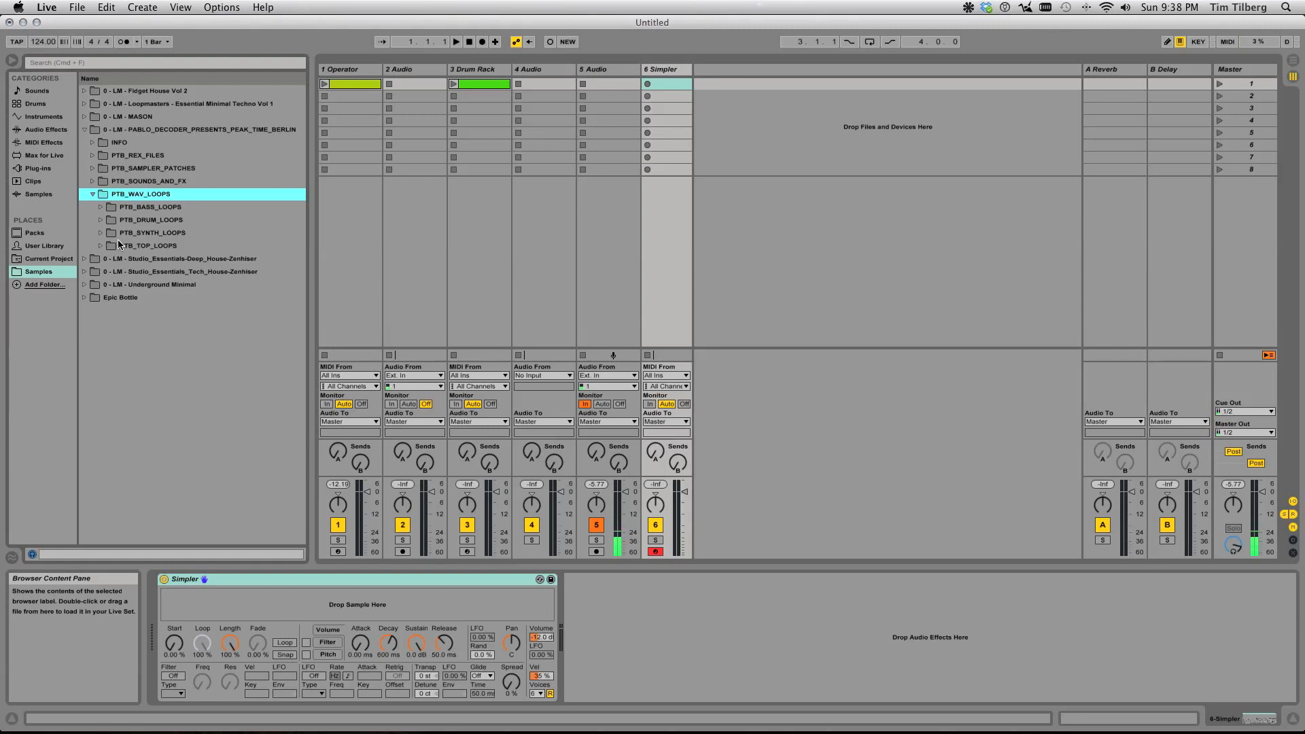
{"action": "mouse_move", "coordinate": [169, 250]}
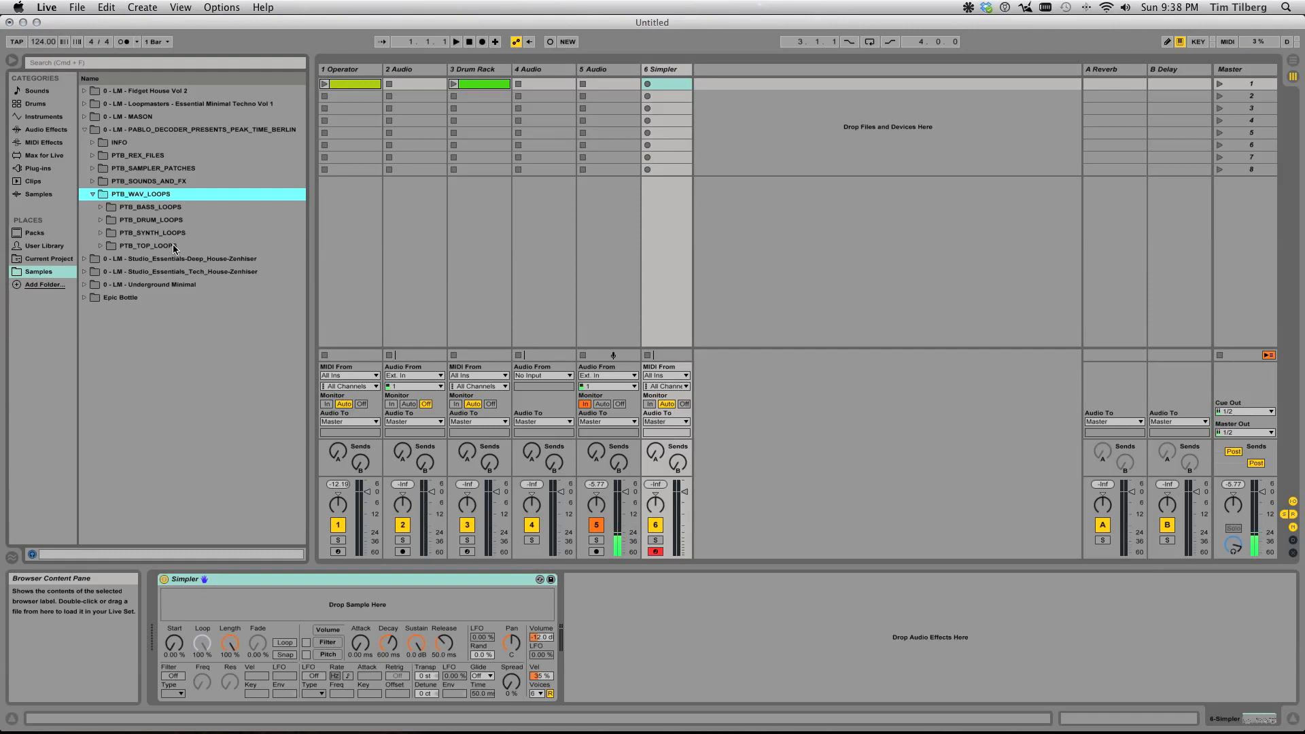
{"action": "left_click", "coordinate": [149, 233]}
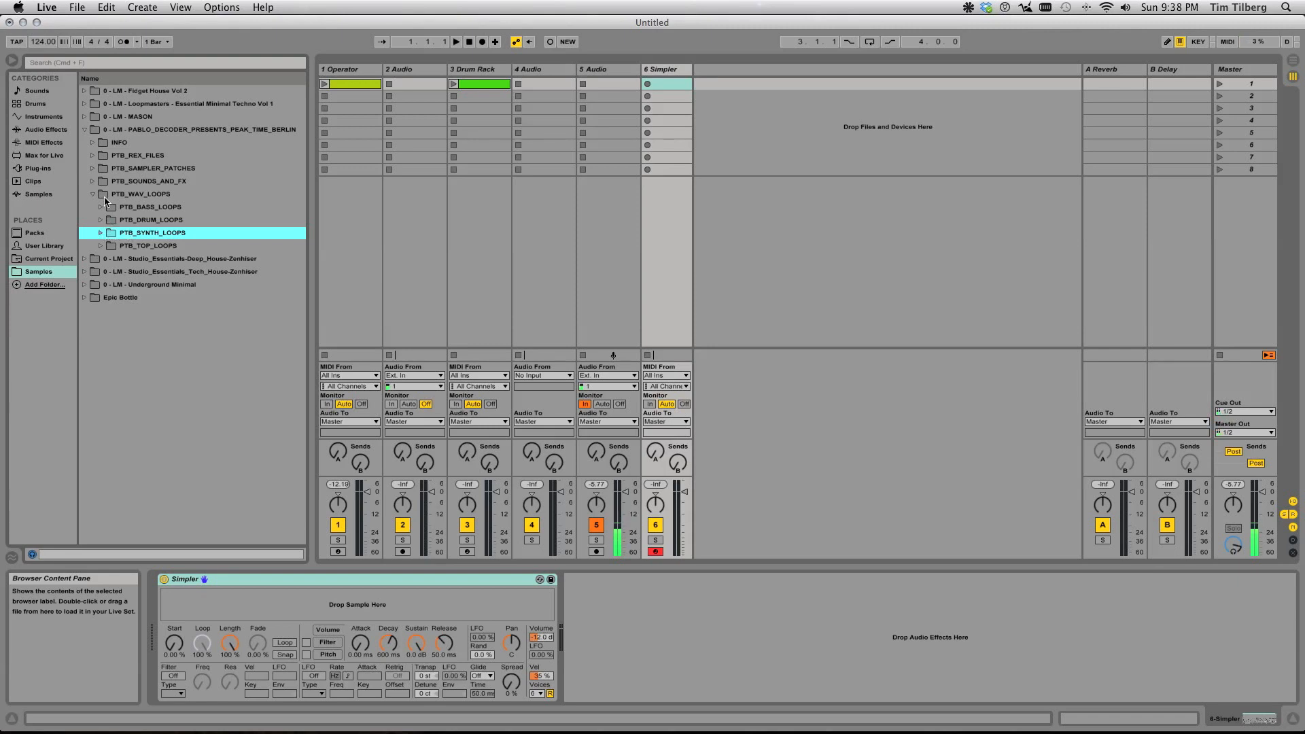
Load MAS_Voc_Incredibly.wav from the MASON pack's vocals into the Simpler
{"action": "left_click", "coordinate": [167, 375]}
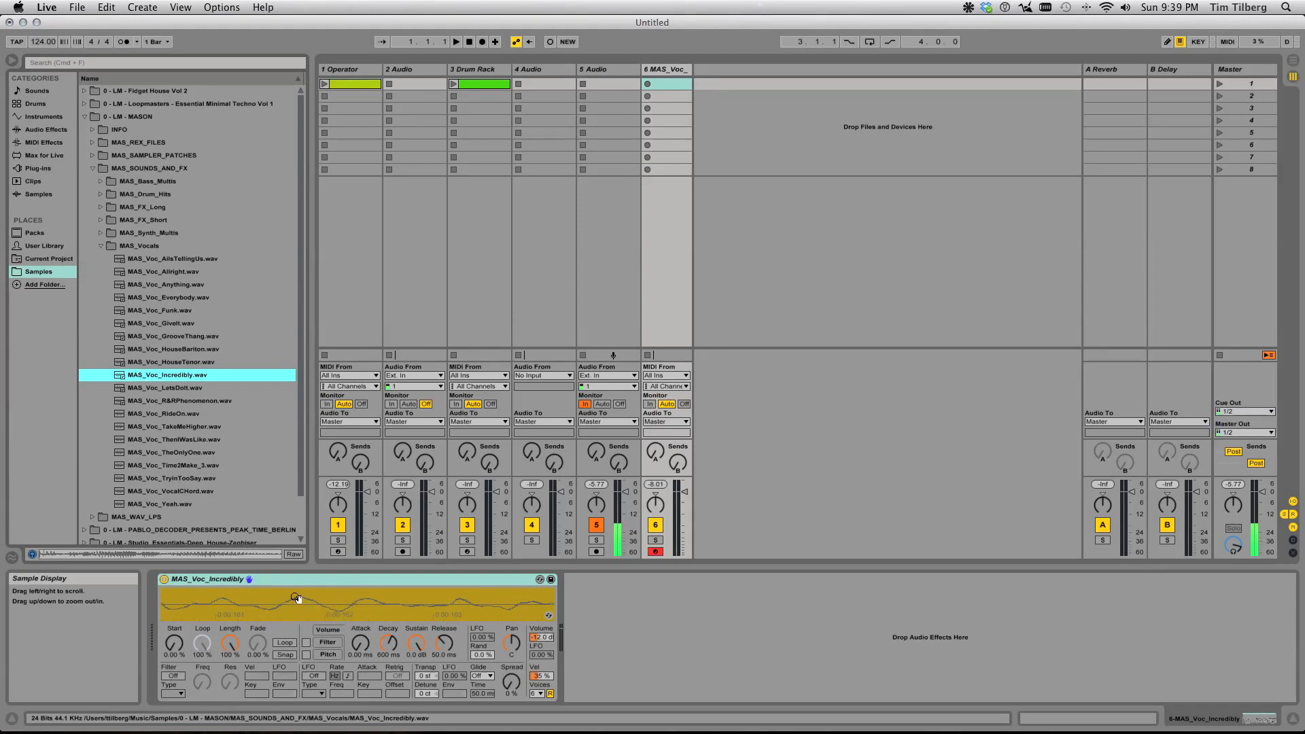
{"action": "mouse_move", "coordinate": [289, 603]}
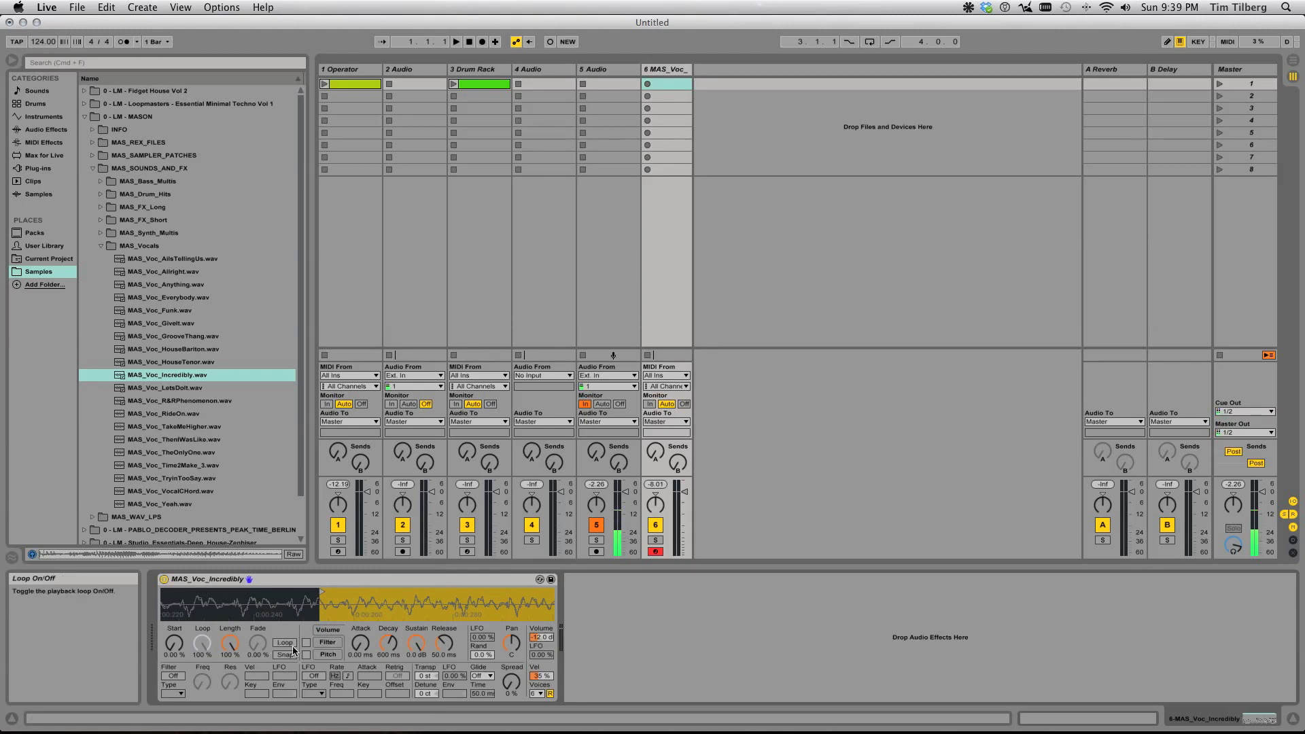
Enable Simpler's Loop and shorten the vocal's playback length to a small slice
{"action": "left_click", "coordinate": [284, 641]}
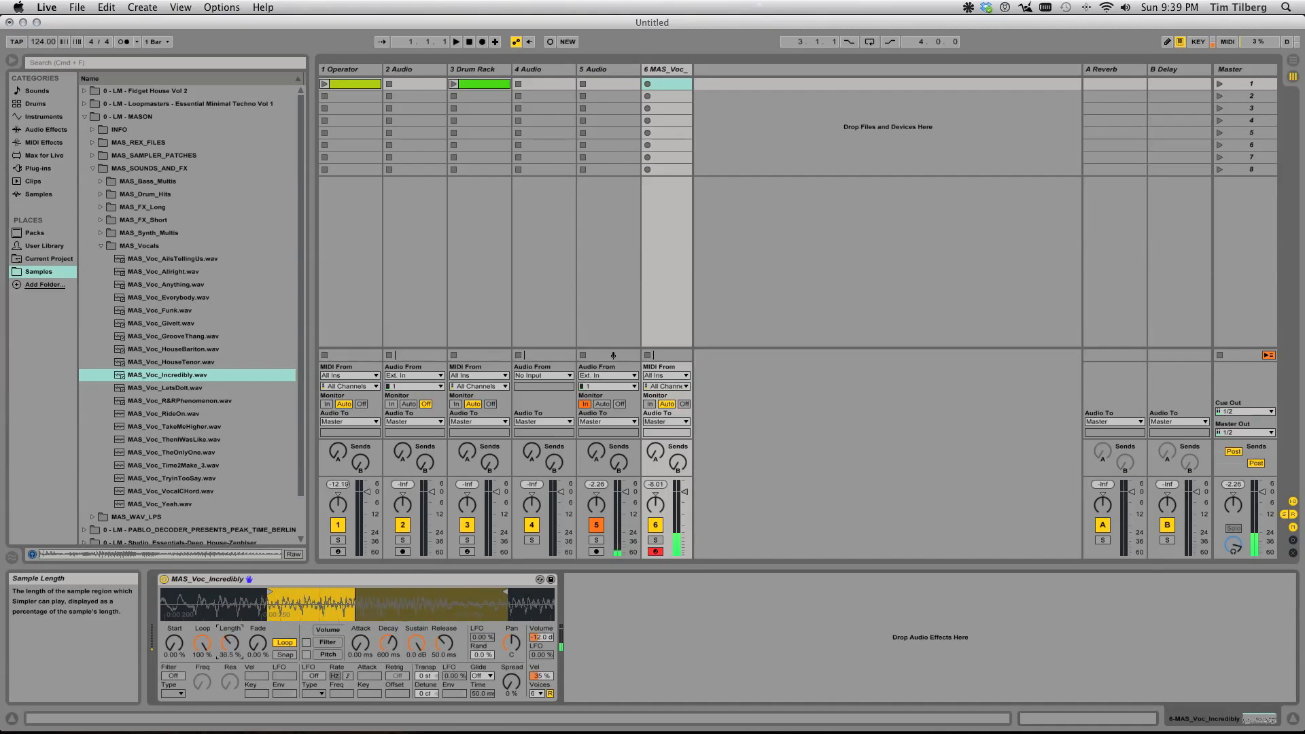
{"action": "left_click_drag", "start_coordinate": [228, 643], "coordinate": [237, 658]}
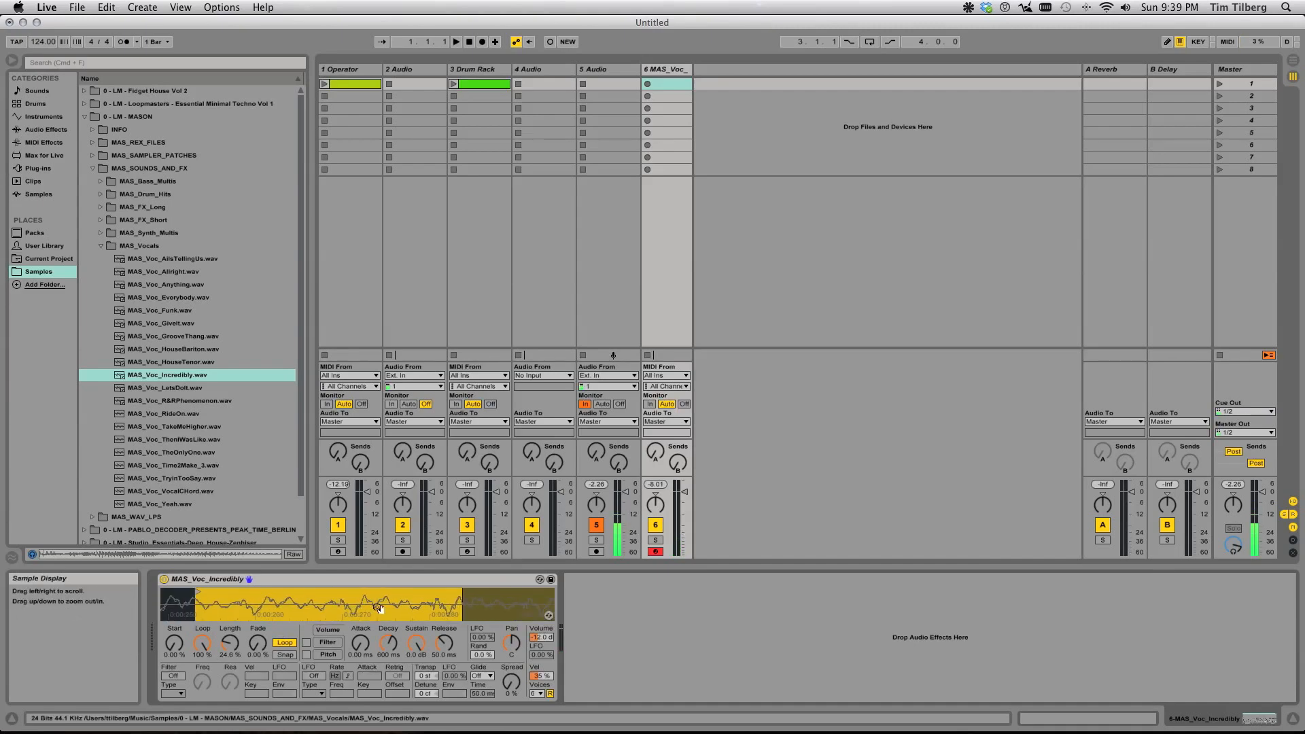
{"action": "mouse_move", "coordinate": [379, 606]}
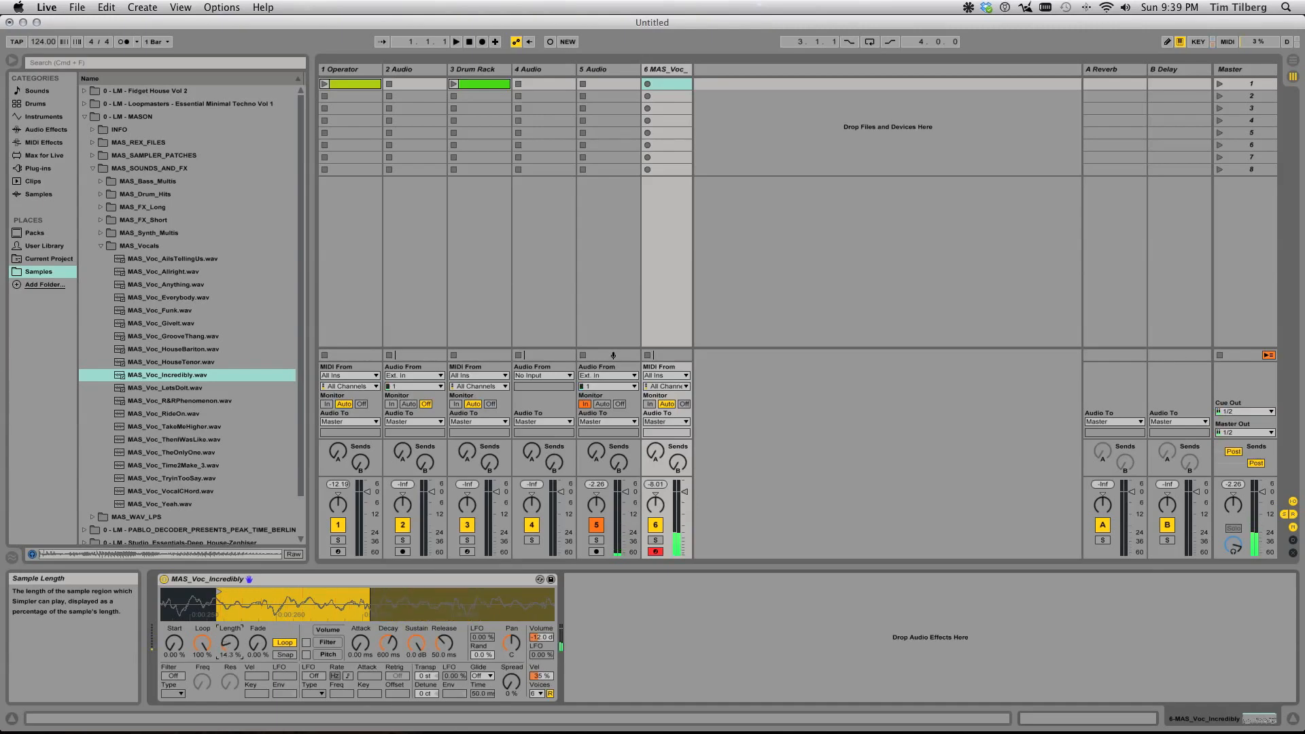
{"action": "left_click_drag", "start_coordinate": [231, 643], "coordinate": [231, 658]}
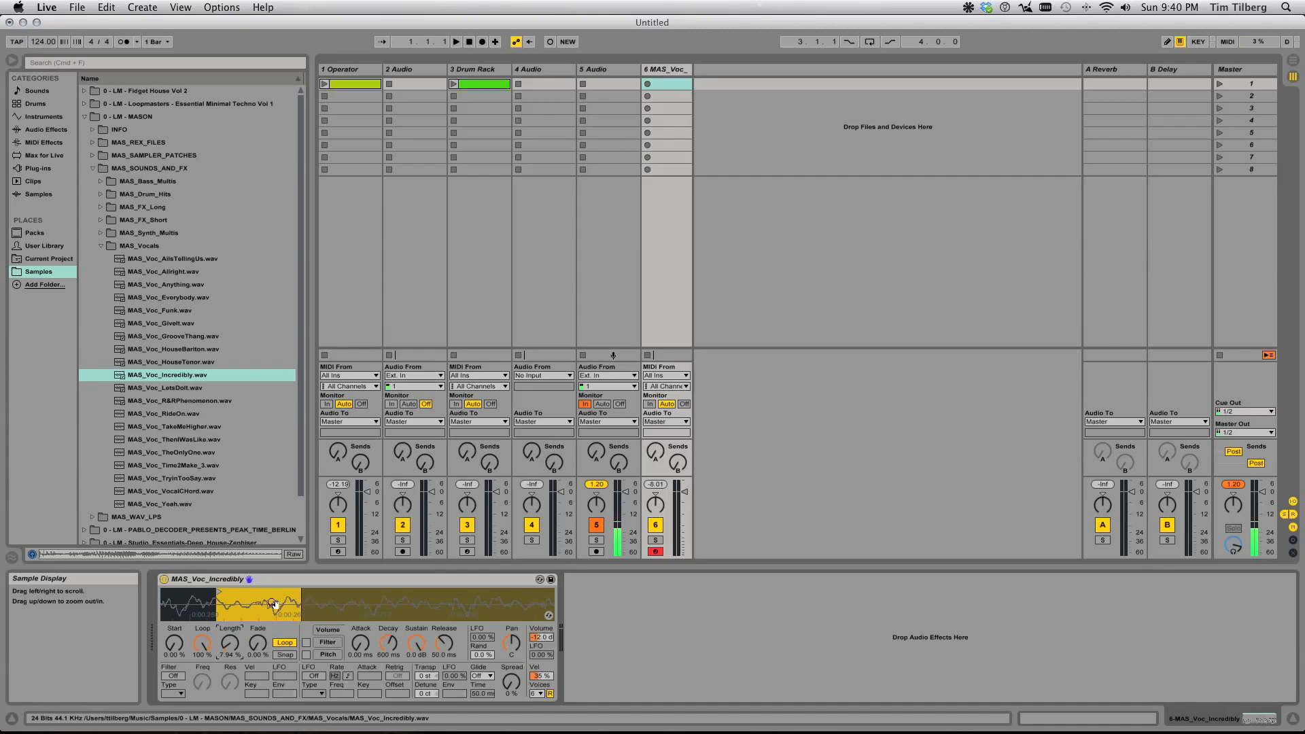
{"action": "mouse_move", "coordinate": [230, 645]}
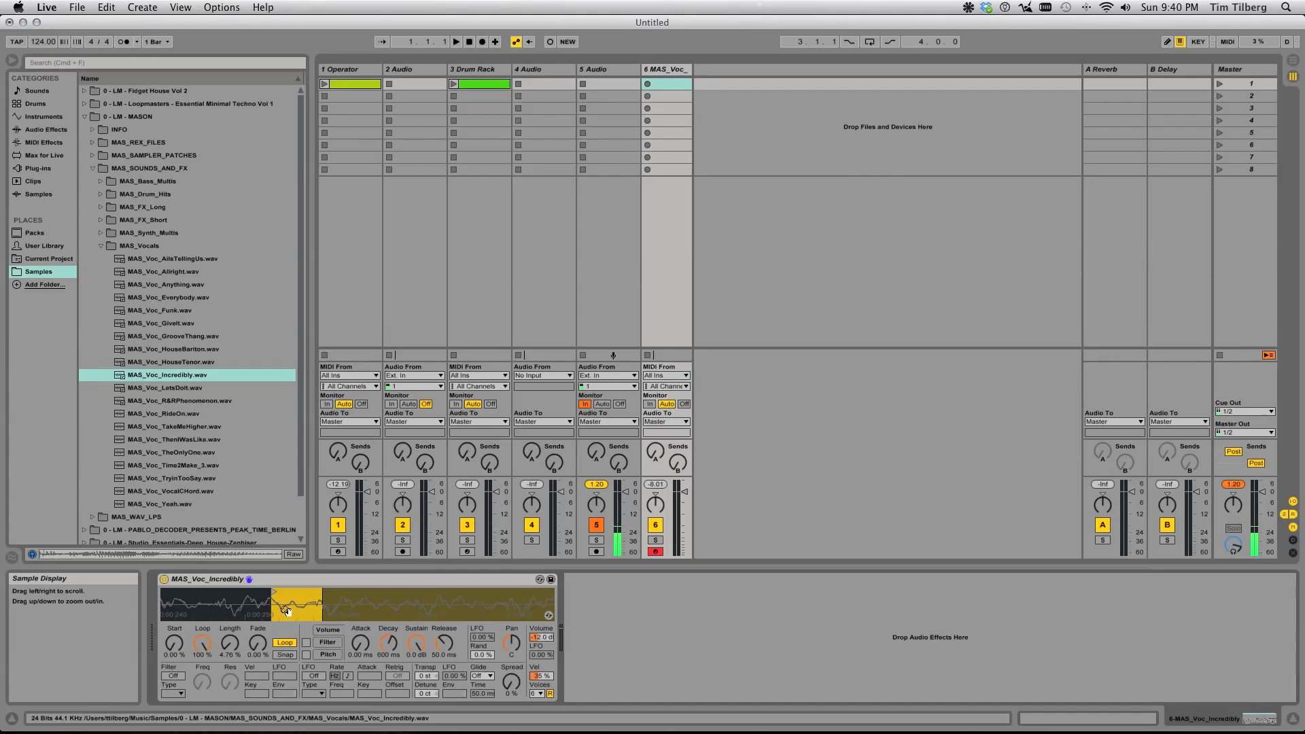
Trim the loop length to 2.38% and zoom in on the sample waveform
{"action": "left_click_drag", "start_coordinate": [275, 600], "coordinate": [309, 612]}
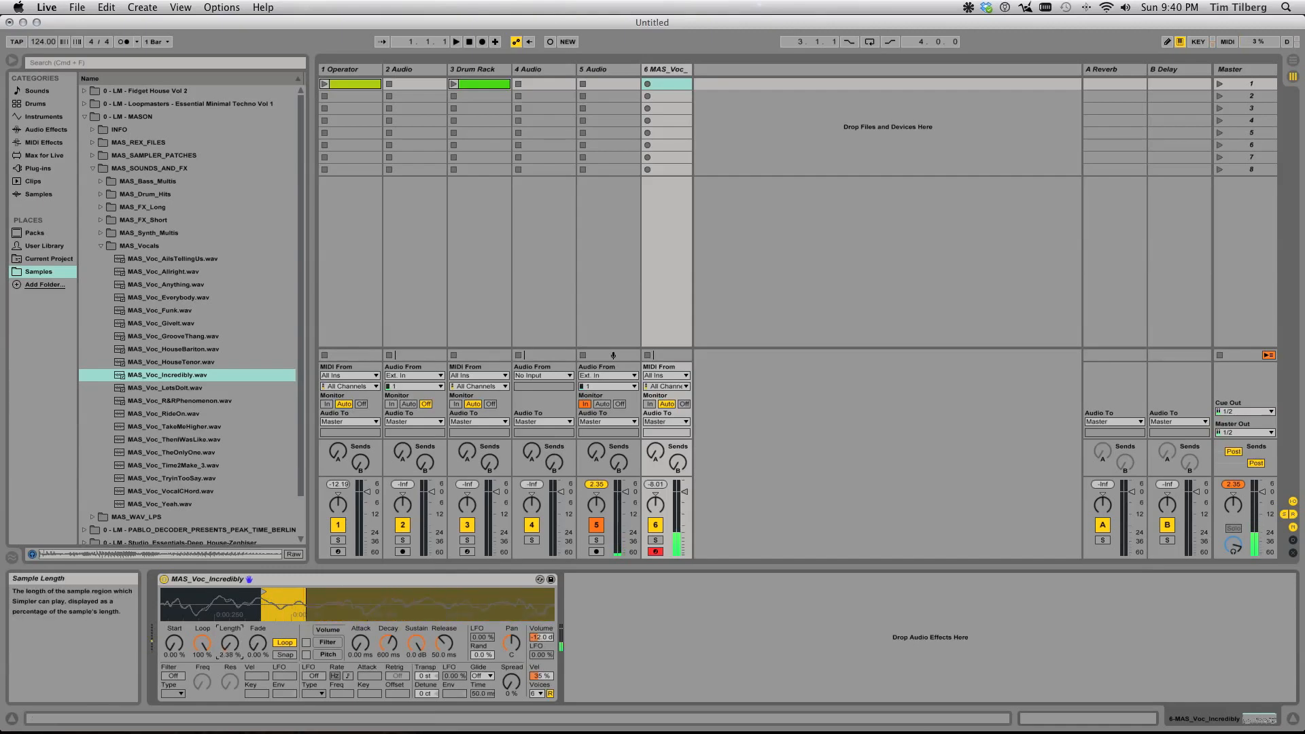
{"action": "mouse_move", "coordinate": [248, 635]}
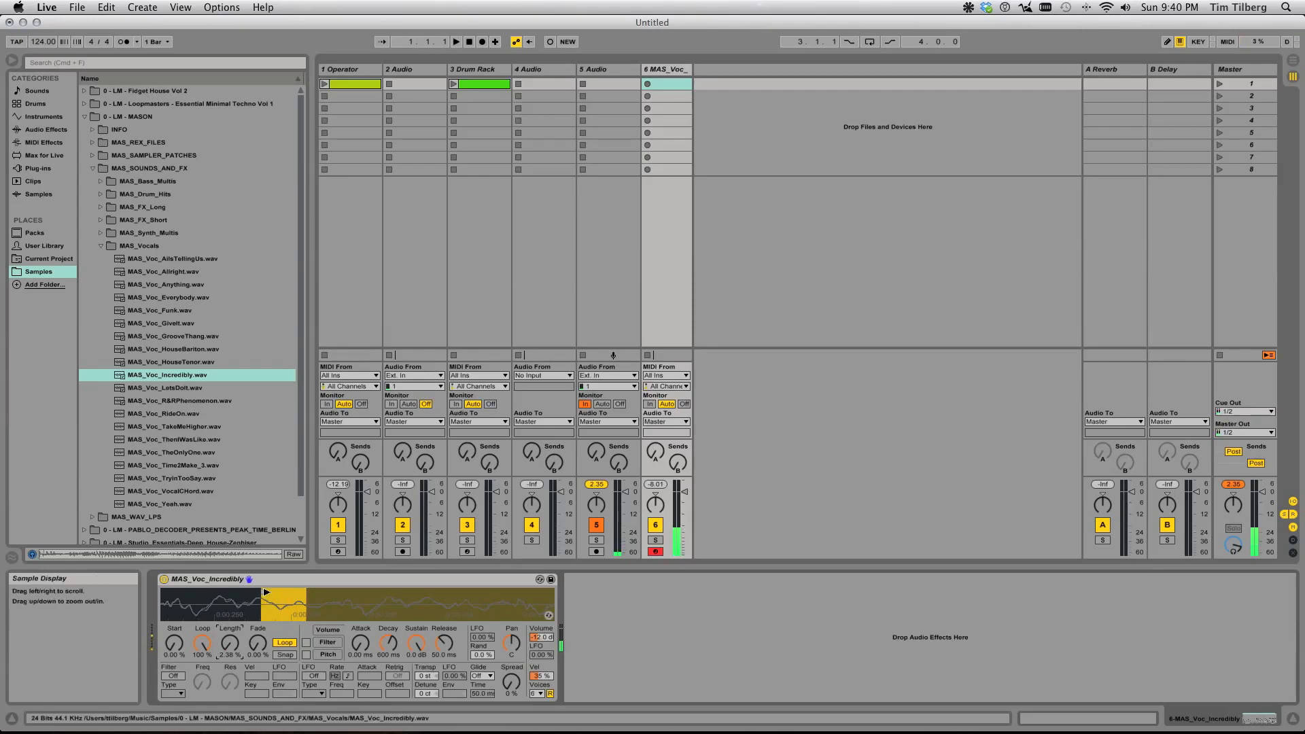
{"action": "left_click", "coordinate": [223, 590]}
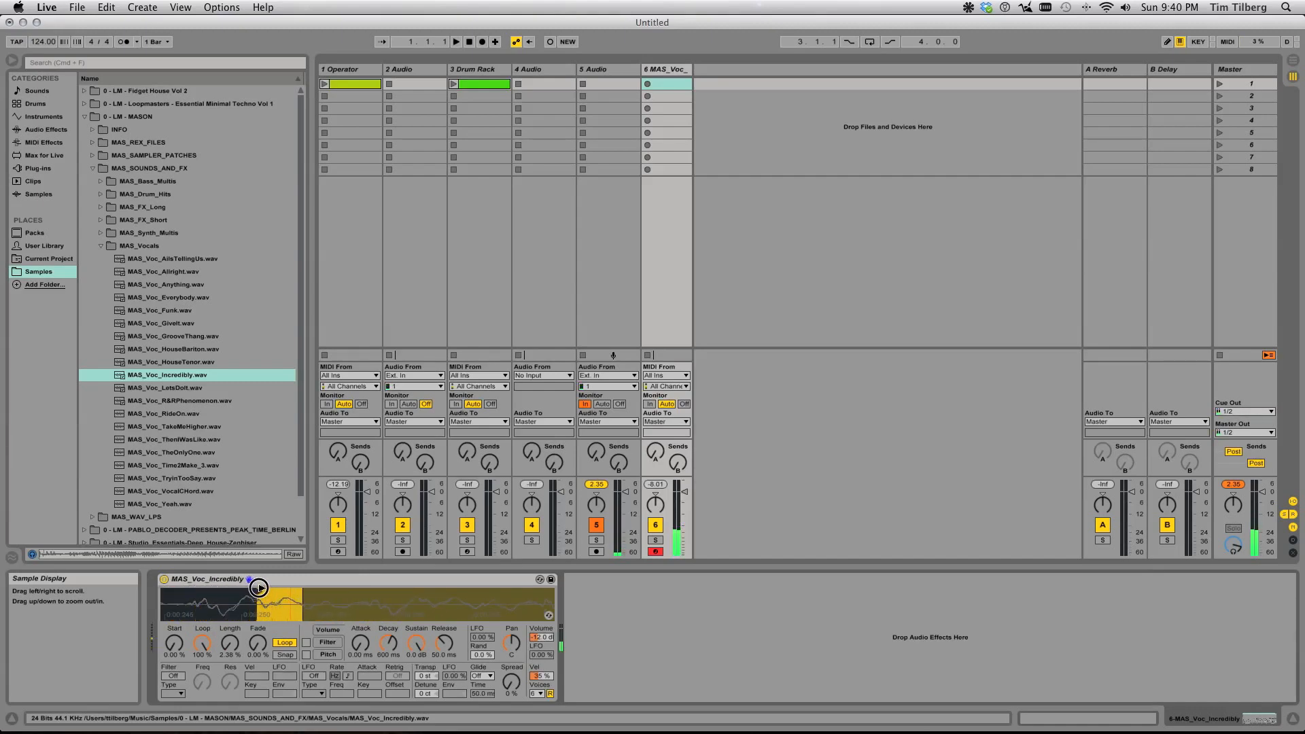
{"action": "left_click_drag", "start_coordinate": [261, 588], "coordinate": [199, 589]}
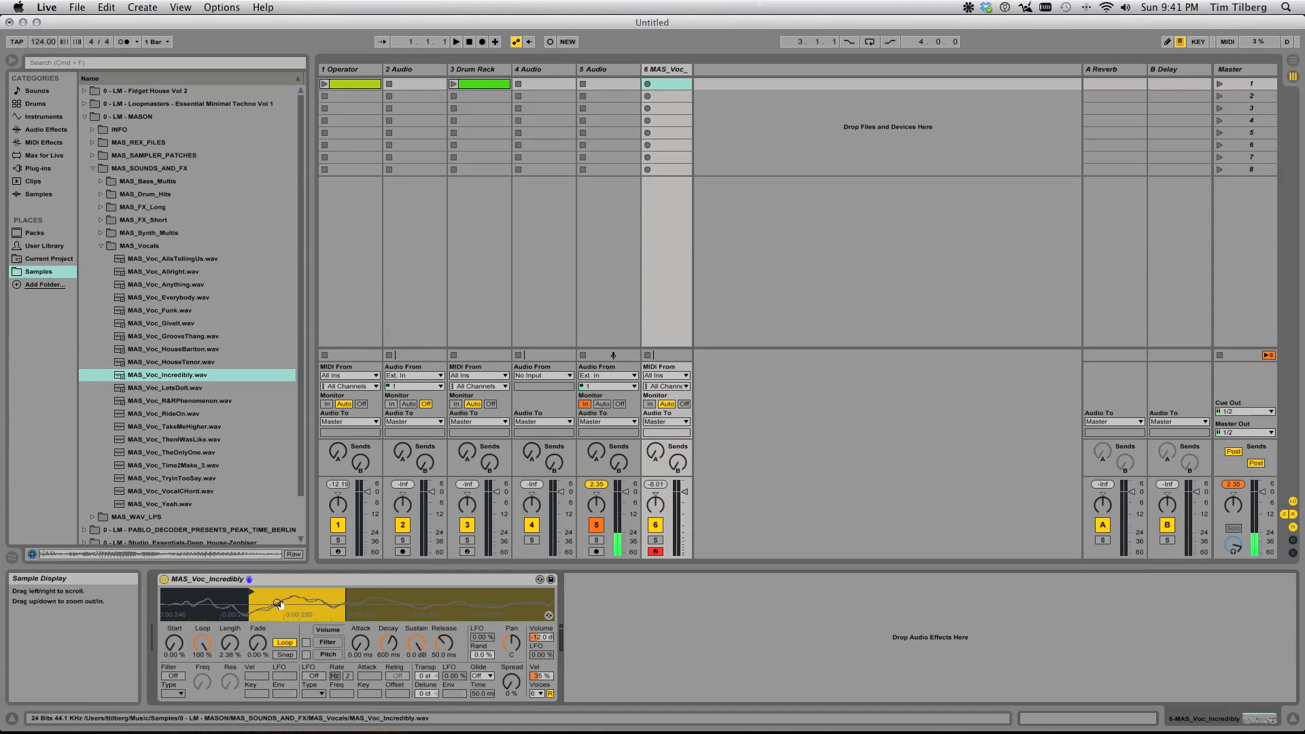
{"action": "left_click_drag", "start_coordinate": [279, 602], "coordinate": [346, 606]}
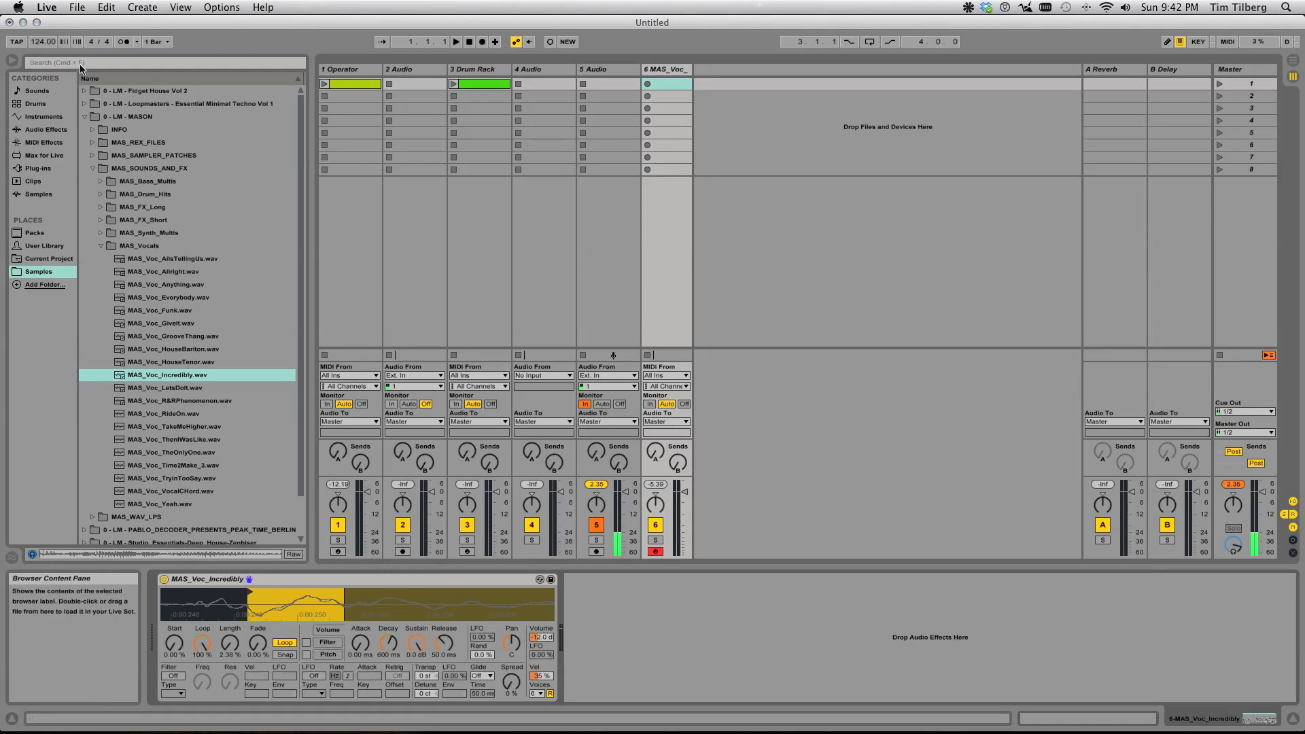
{"action": "left_click", "coordinate": [85, 116]}
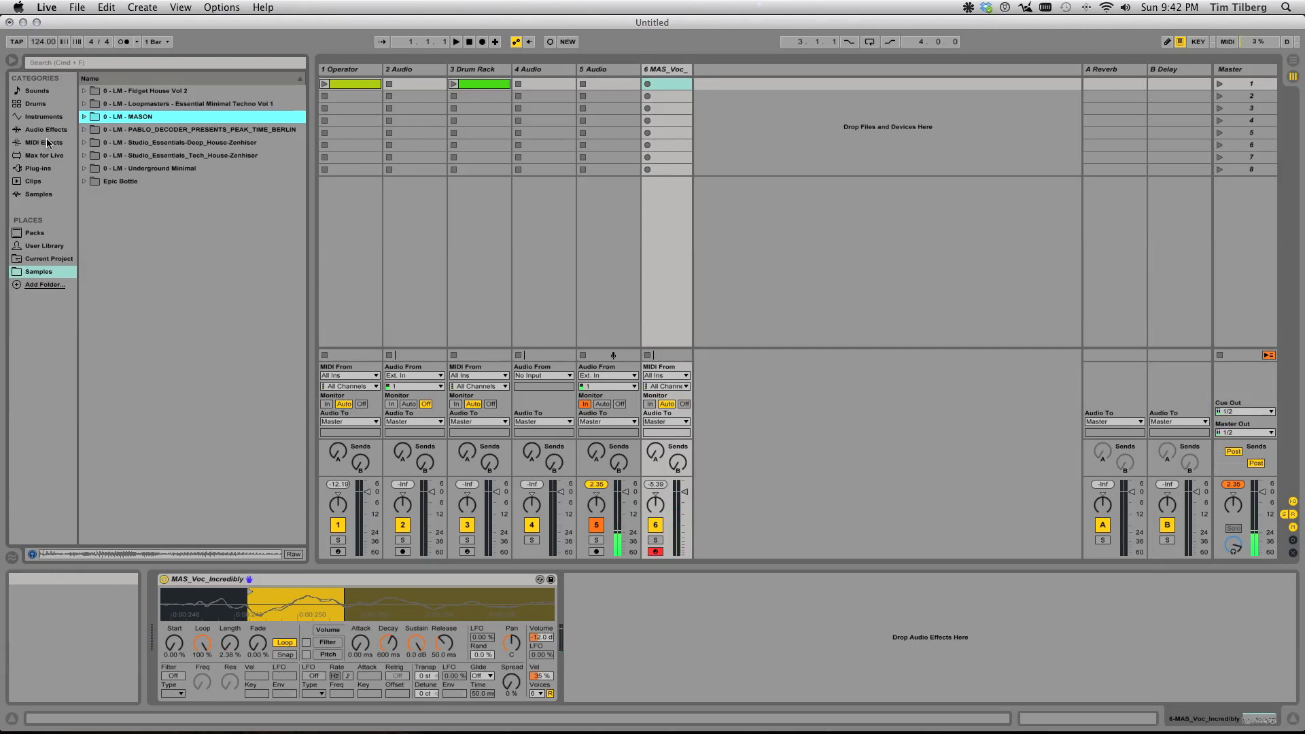
Add an Operator synth on a new seventh MIDI track, then return to the vocal Simpler track
{"action": "left_click", "coordinate": [38, 117]}
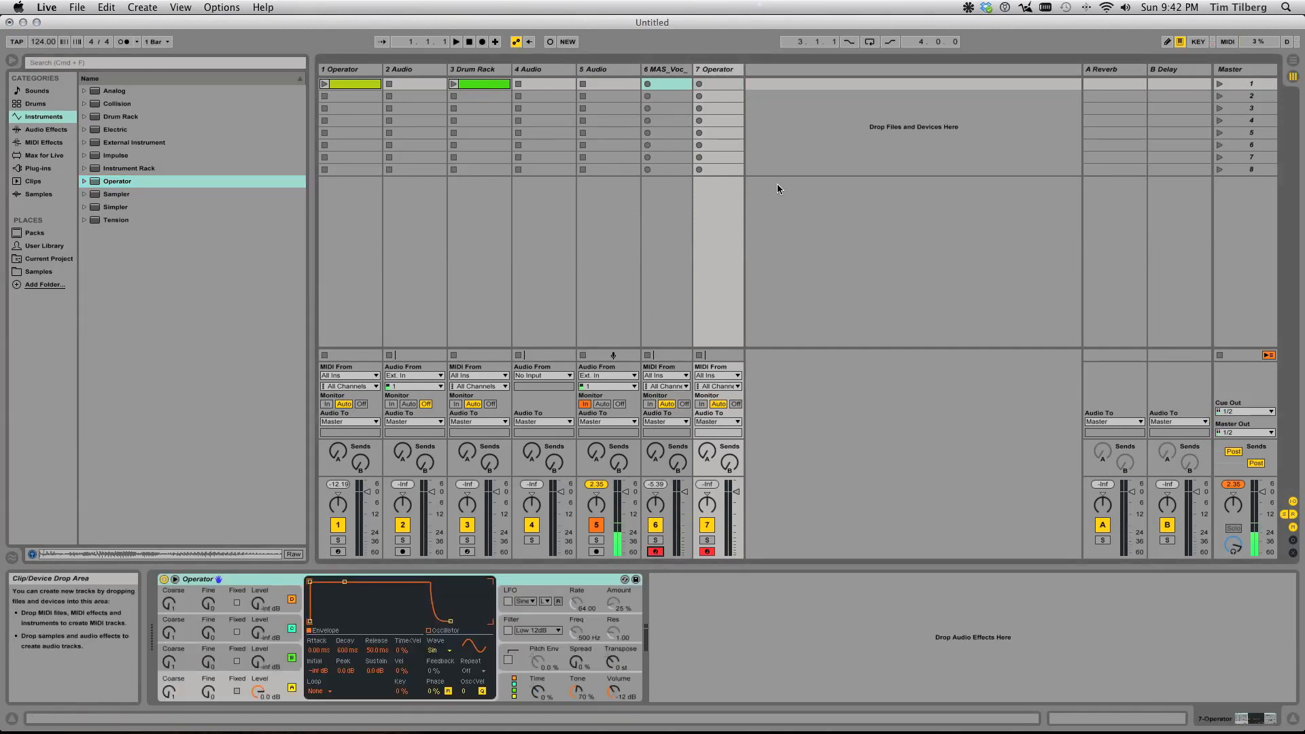
{"action": "left_click", "coordinate": [663, 68]}
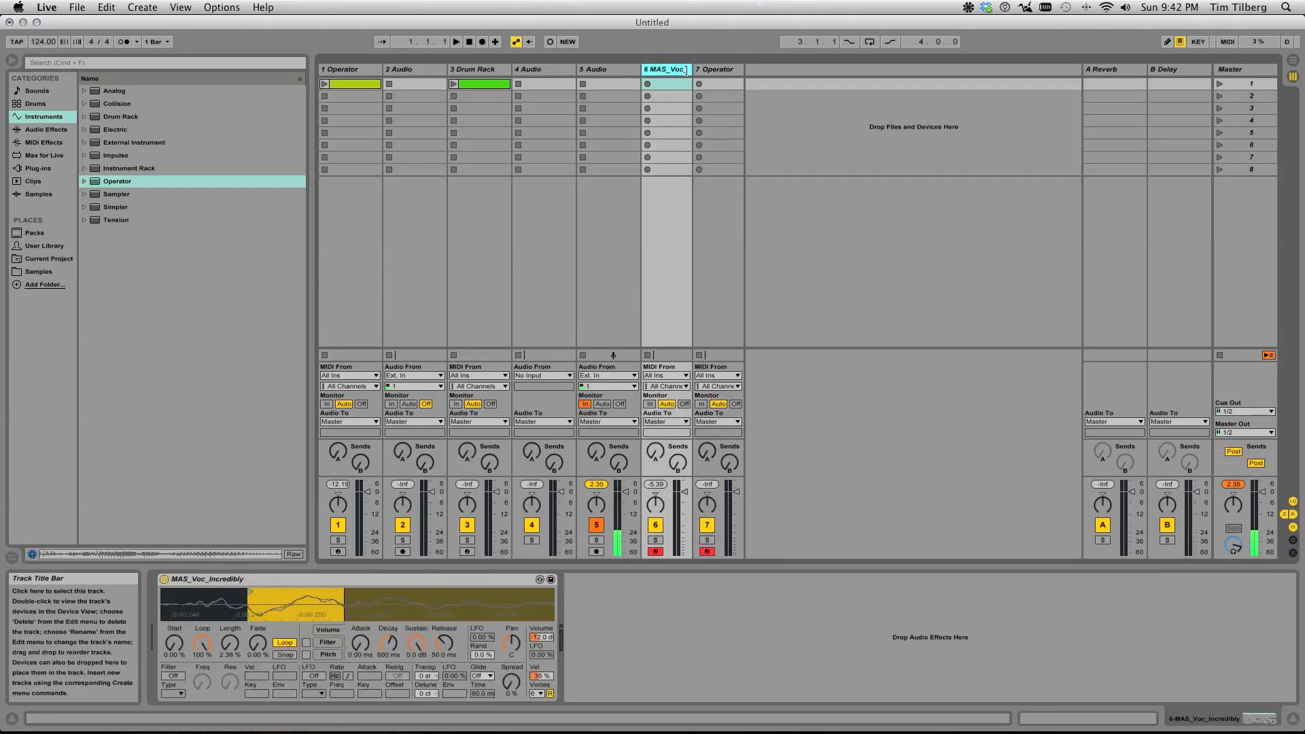
{"action": "left_click", "coordinate": [718, 68]}
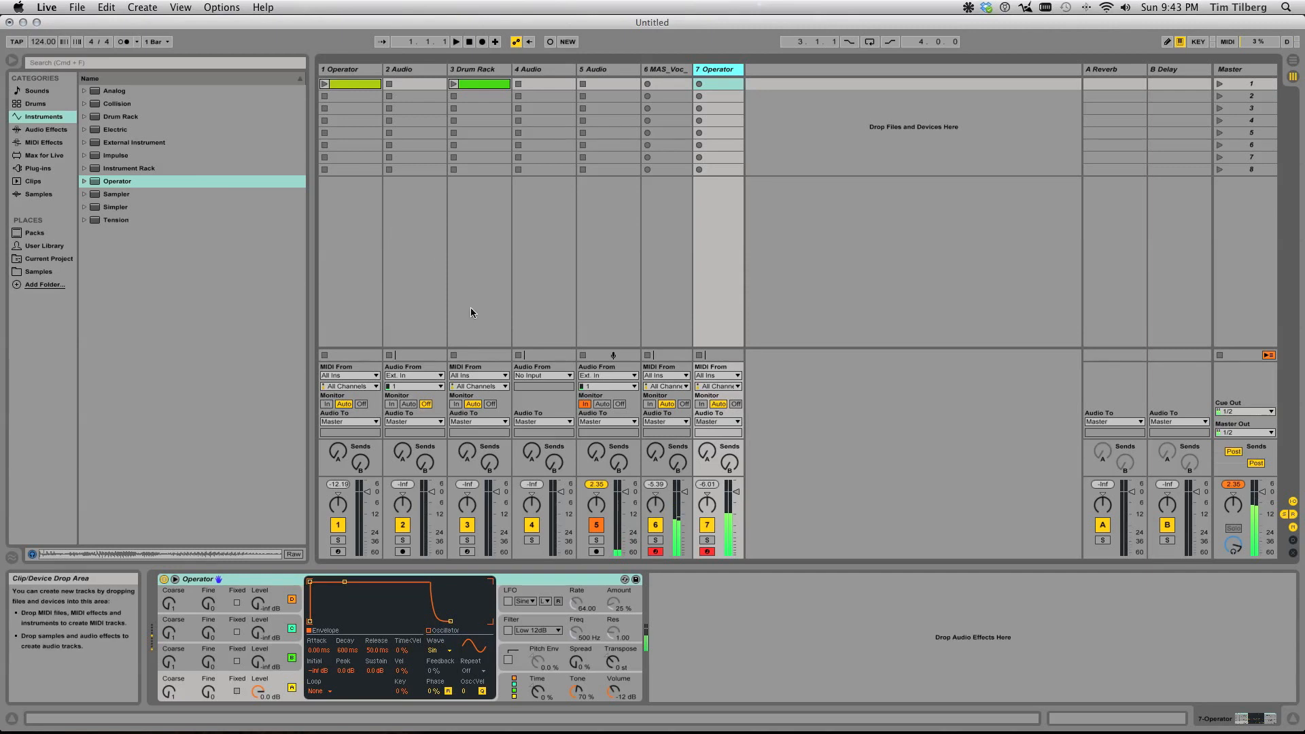
{"action": "left_click", "coordinate": [705, 541]}
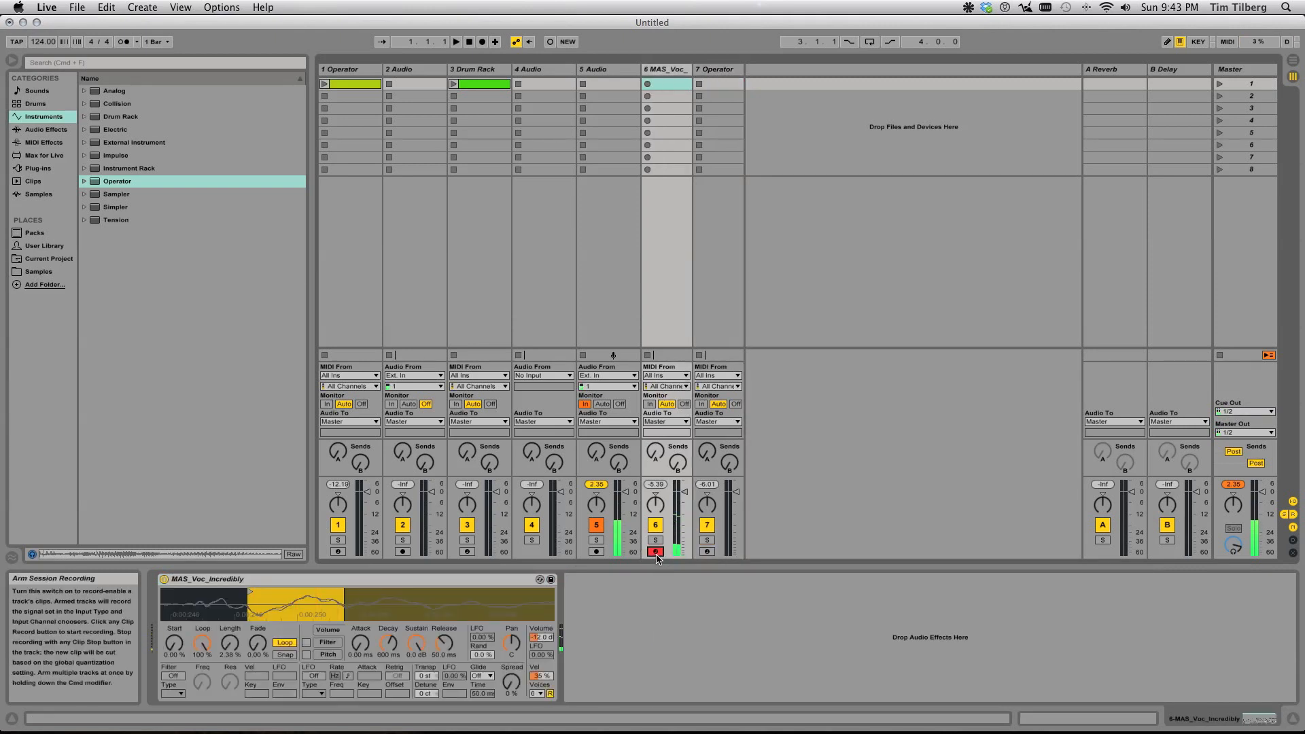
Delete the spare Operator track and retune the Simpler's Transpose and Detune
{"action": "left_click", "coordinate": [716, 68]}
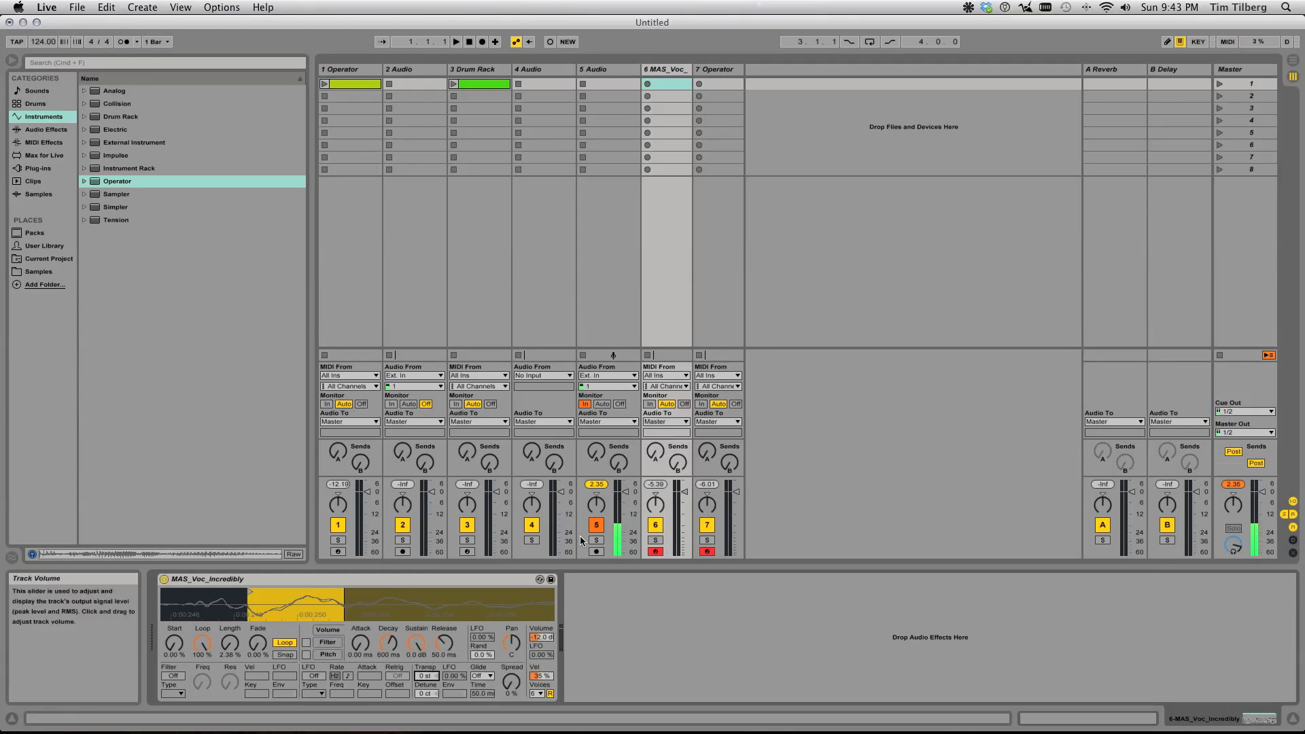
{"action": "left_click", "coordinate": [47, 129]}
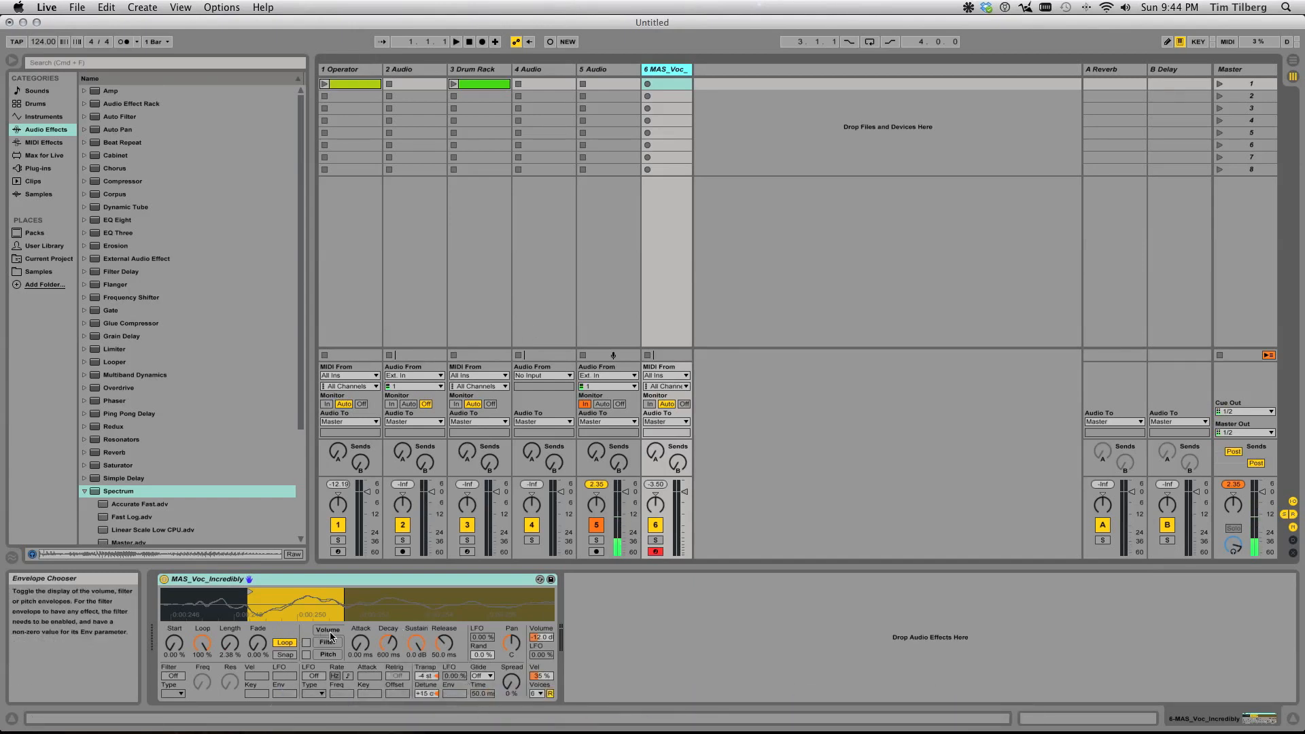
{"action": "mouse_move", "coordinate": [389, 642]}
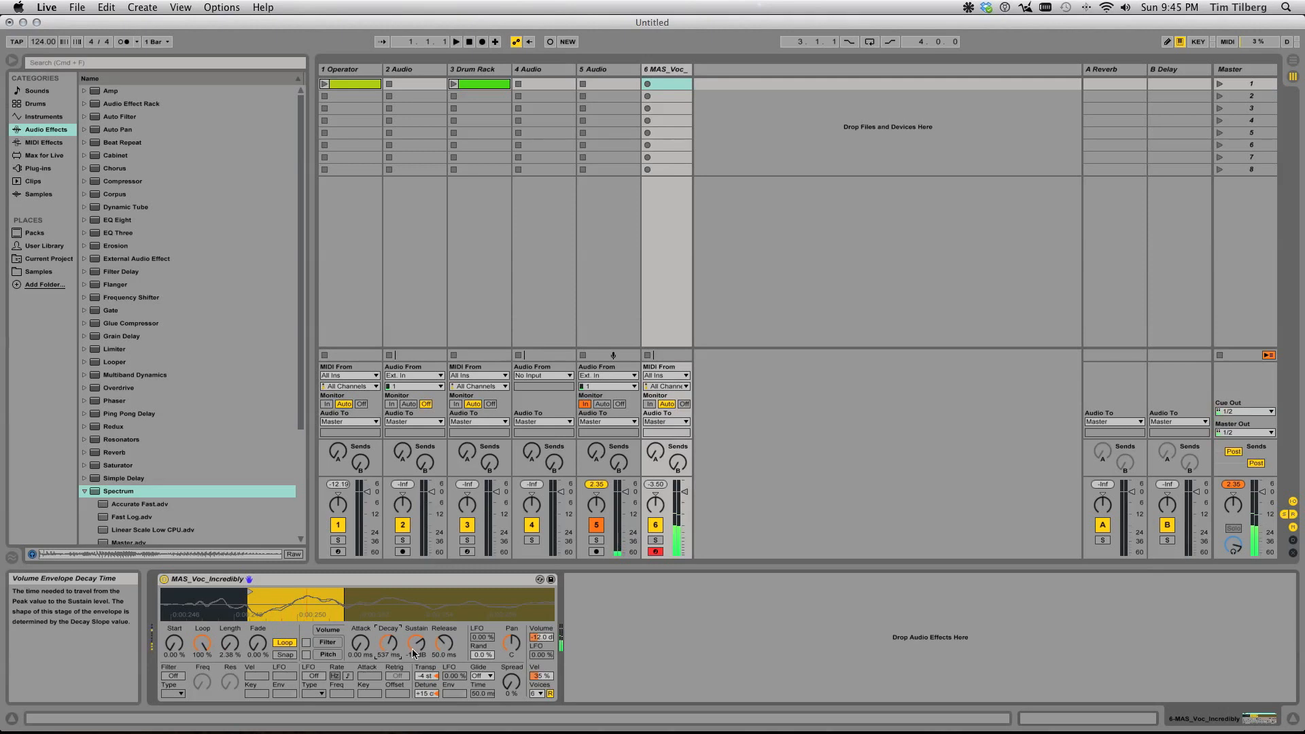
{"action": "mouse_move", "coordinate": [414, 647]}
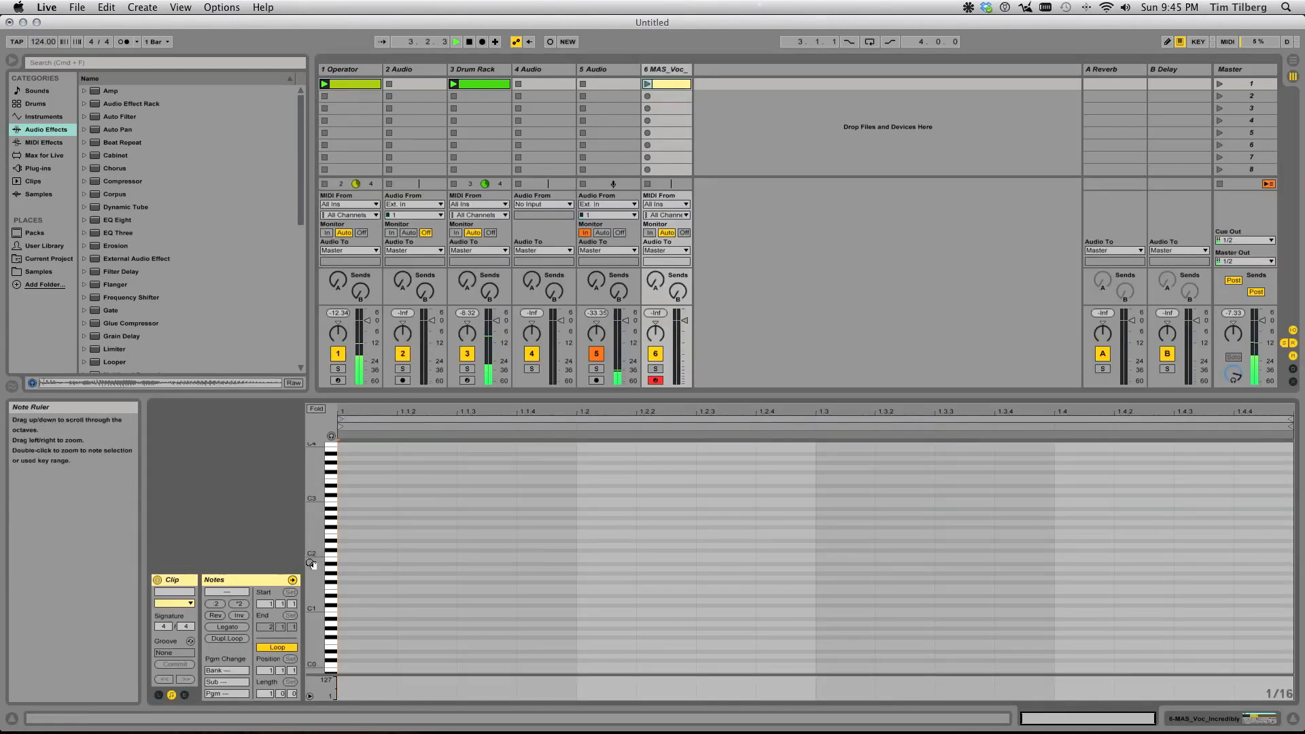
Lower Simpler's Sustain to about -15 dB and lengthen Release to 200 ms
{"action": "left_click_drag", "start_coordinate": [339, 548], "coordinate": [471, 547]}
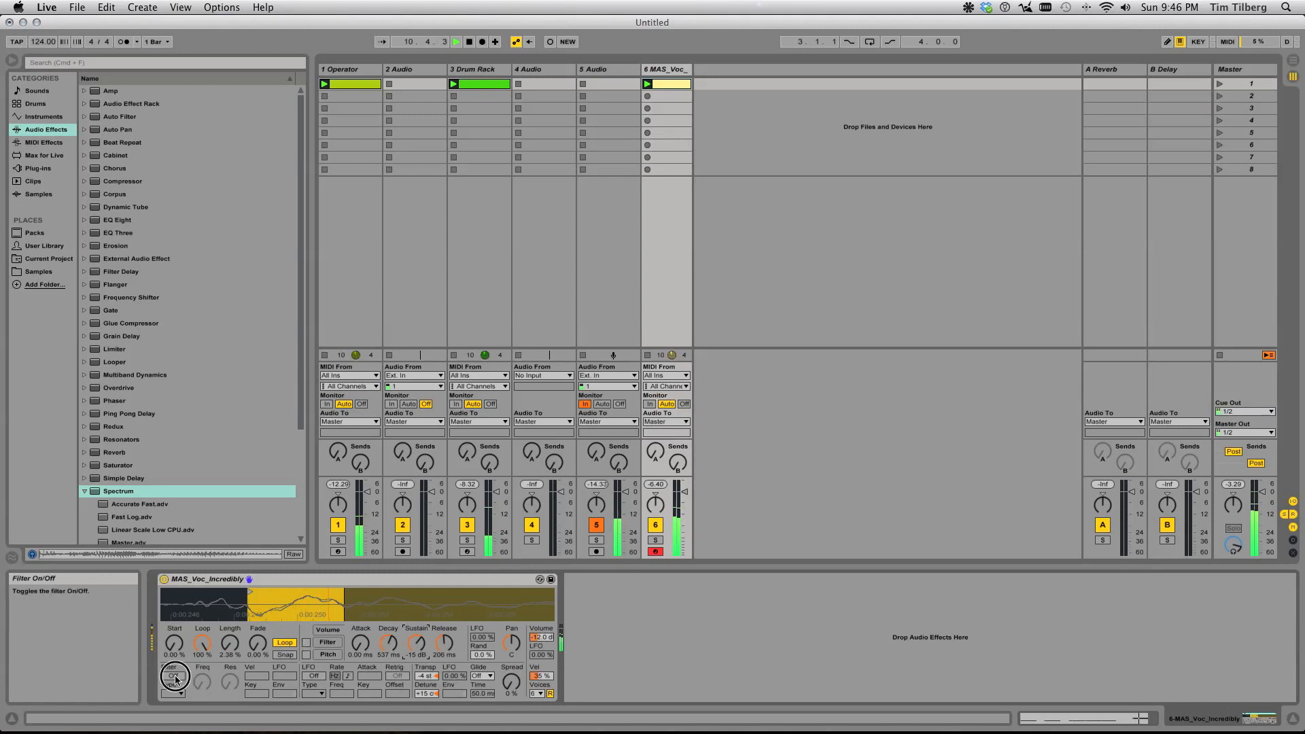
Switch on Simpler's filter and group the Simpler into an Instrument Rack
{"action": "left_click", "coordinate": [175, 676]}
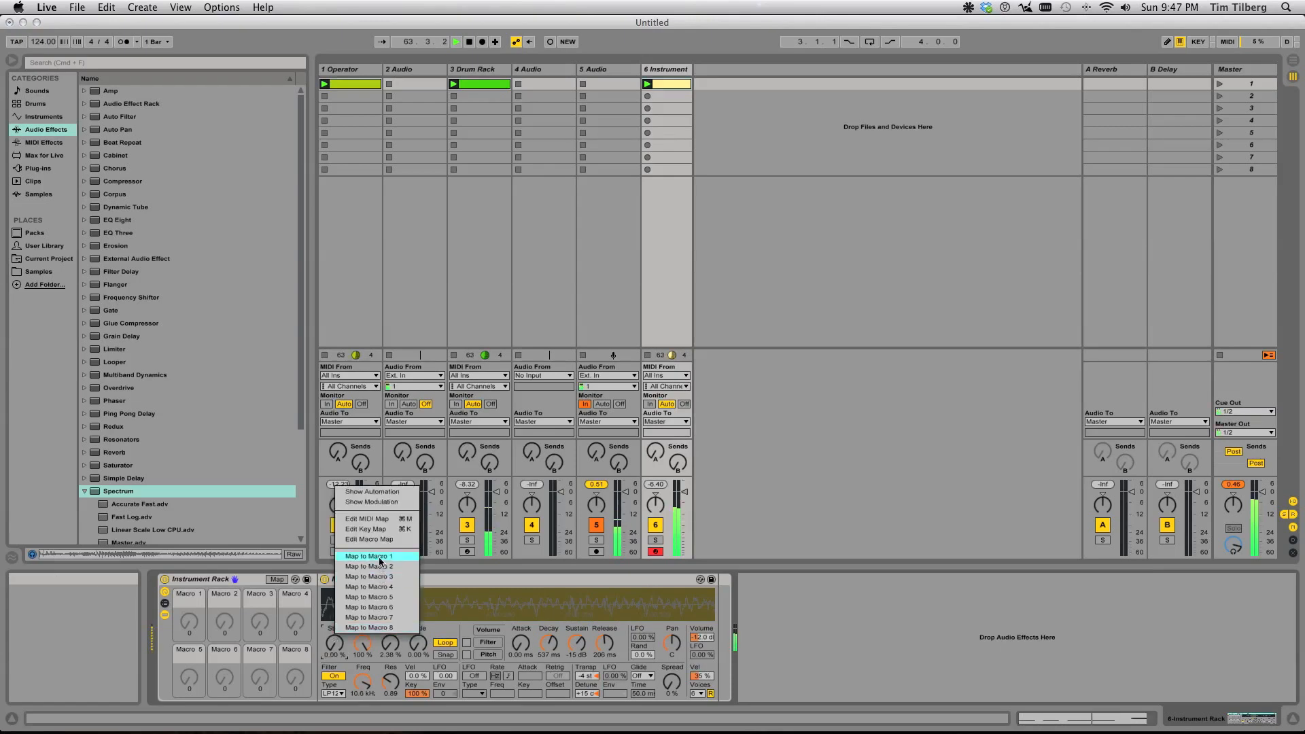
Map Simpler's Sample Start to Macro 1 (S. Start) and enter the rack's Map mode
{"action": "left_click", "coordinate": [367, 556]}
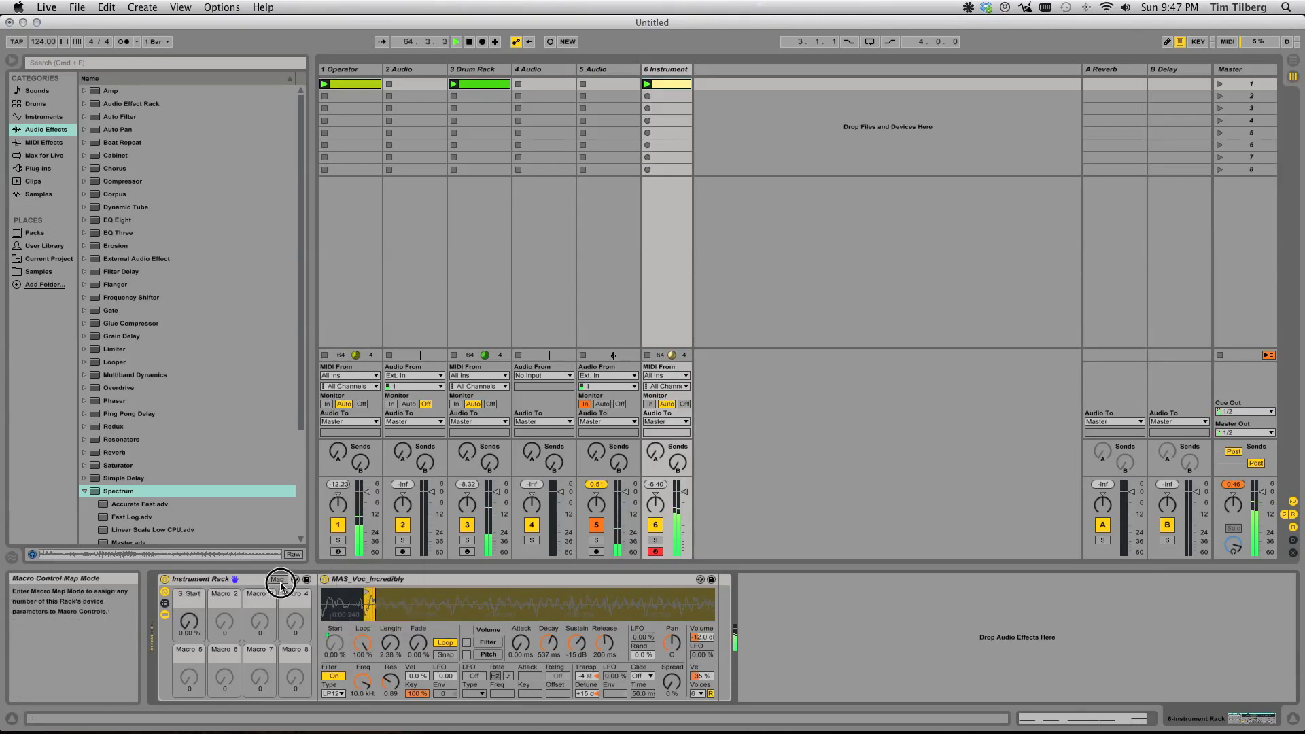
{"action": "left_click", "coordinate": [277, 579]}
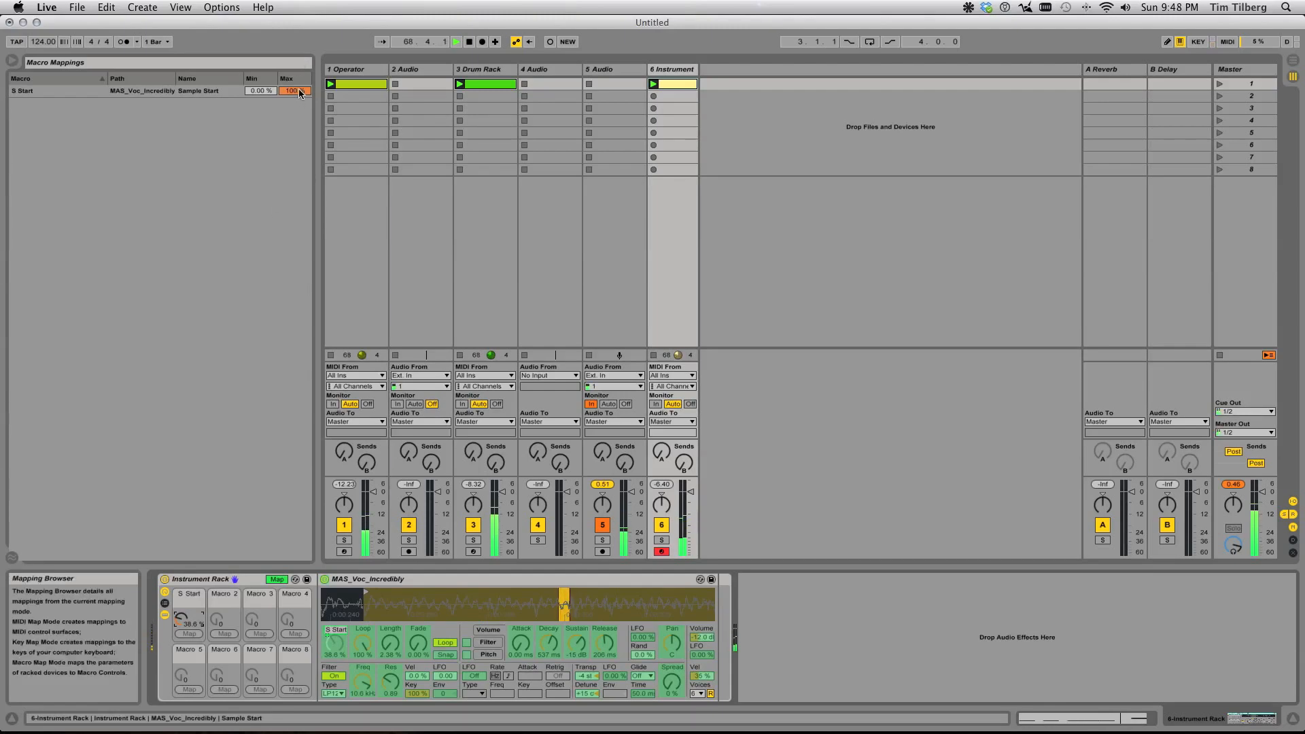
Limit the S Start macro's range so the Simpler's Sample Start sweeps from 0% to 3%
{"action": "left_click_drag", "start_coordinate": [291, 91], "coordinate": [291, 109]}
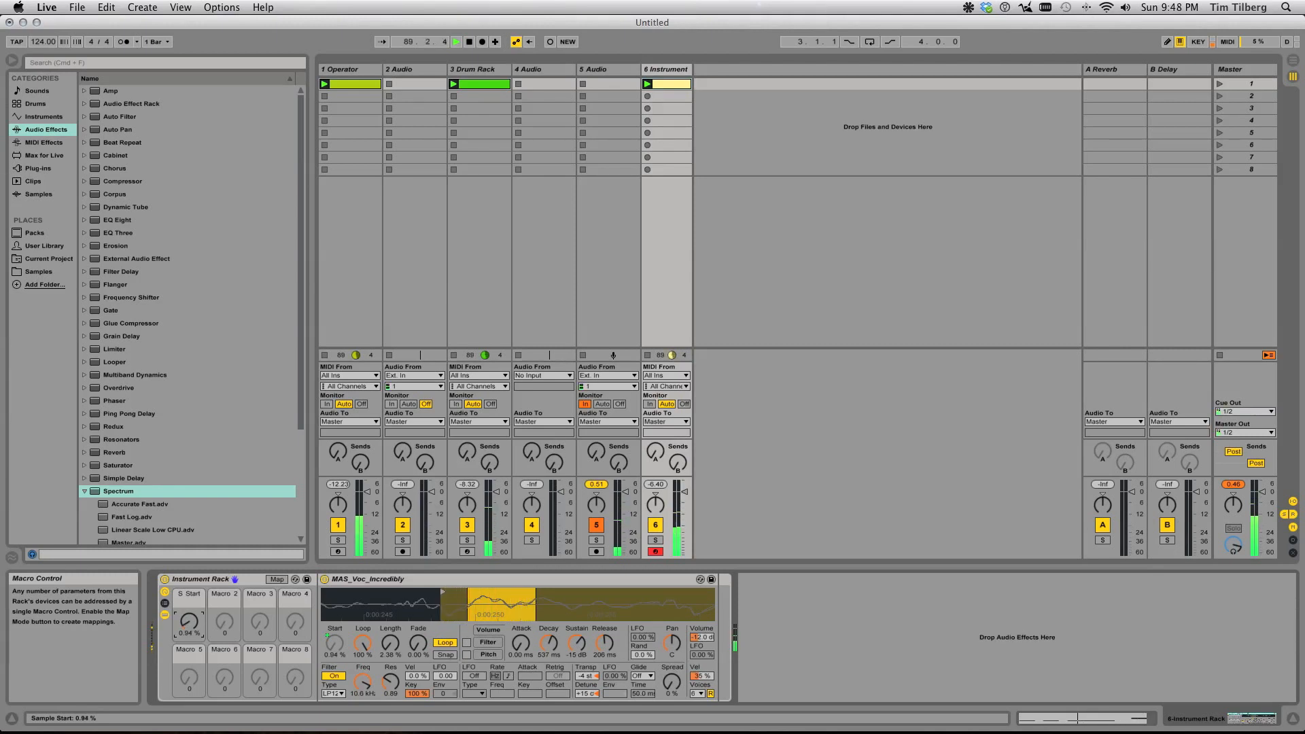
{"action": "left_click", "coordinate": [276, 579]}
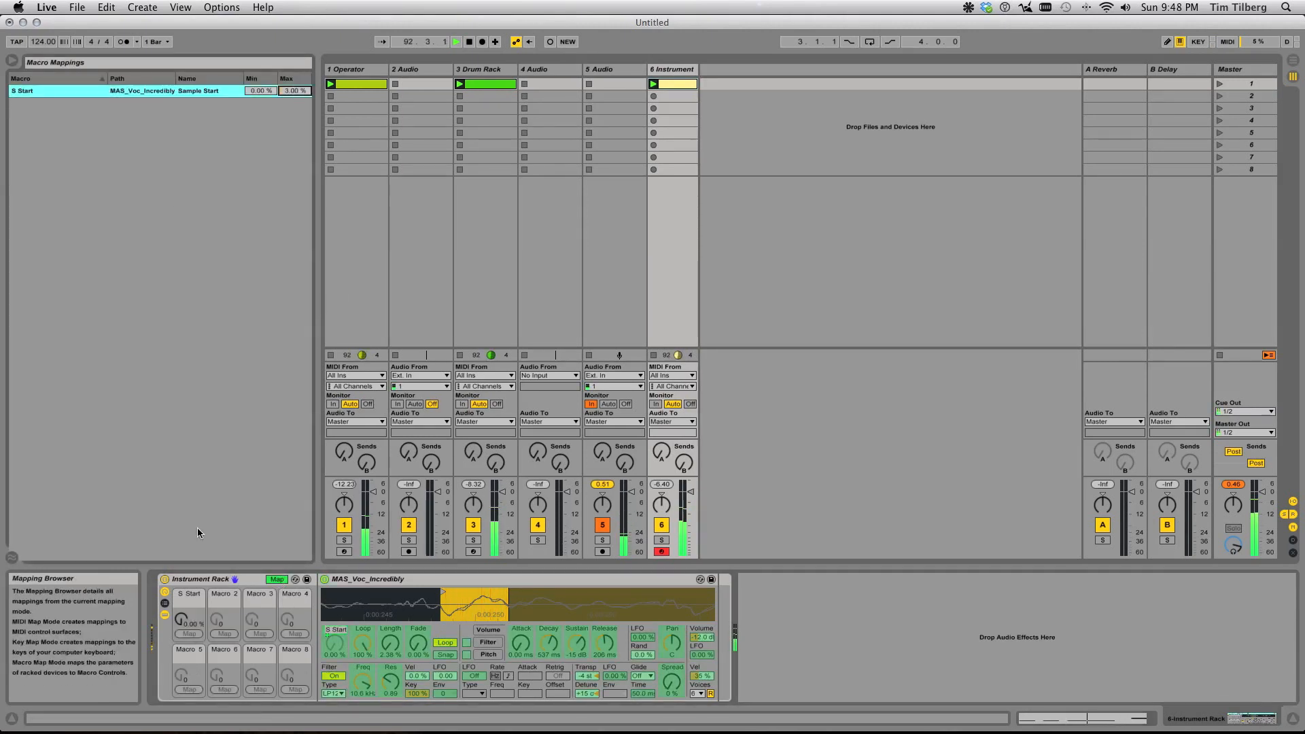
{"action": "left_click_drag", "start_coordinate": [187, 617], "coordinate": [187, 611]}
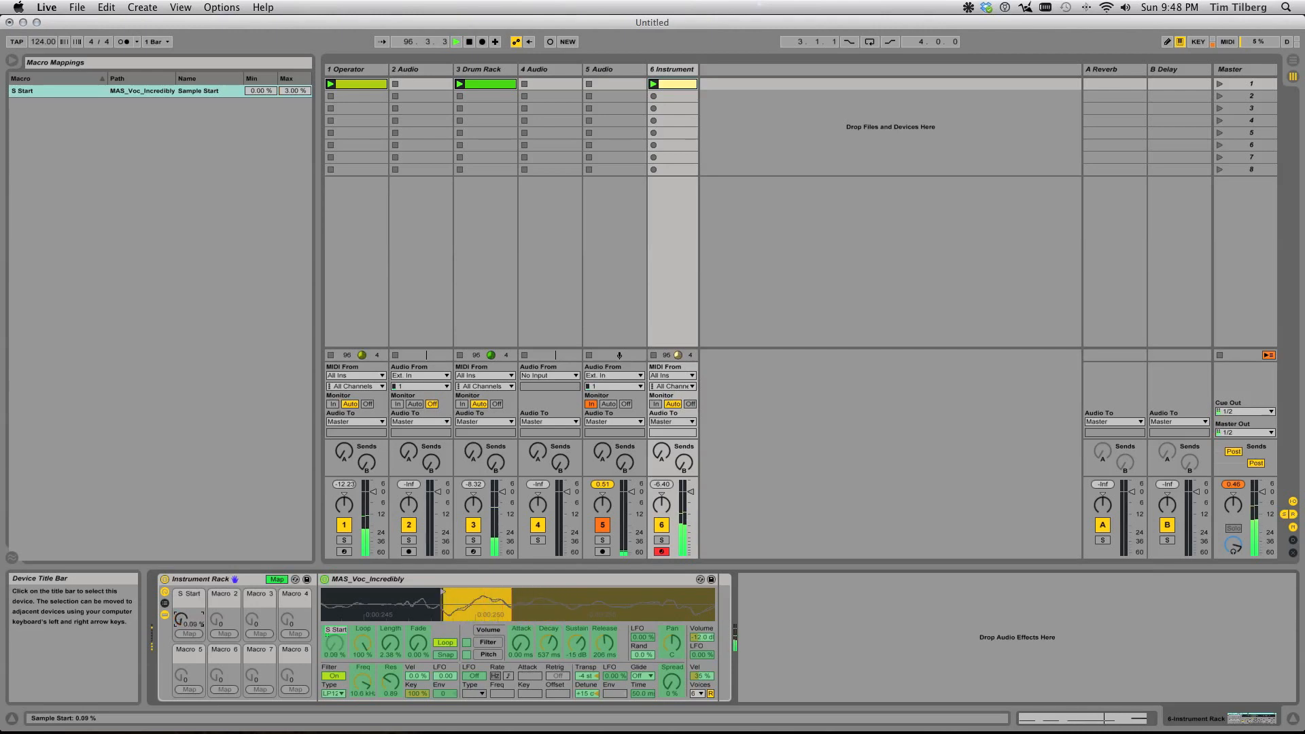
Exit Macro Map mode so the audio effects browser shows again
{"action": "left_click", "coordinate": [276, 579]}
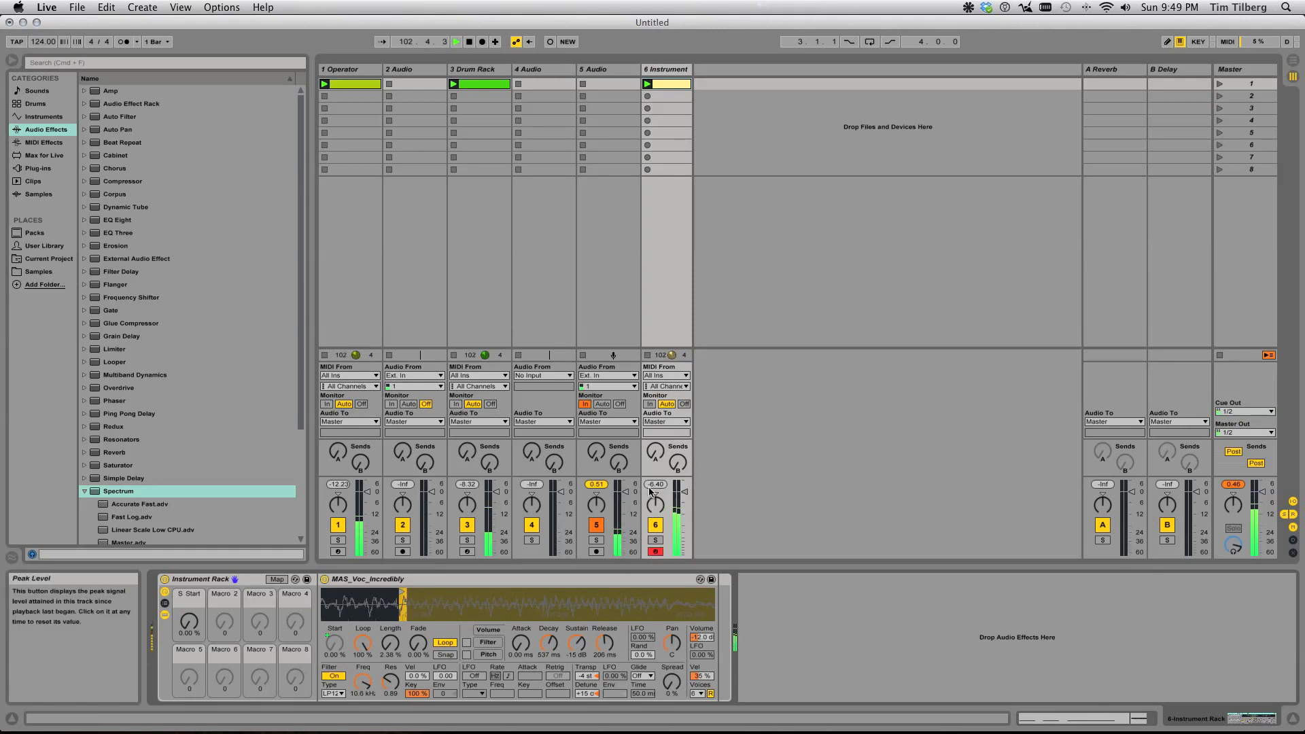
Bring up the loaded vocal sample's options to reveal its file in the browser
{"action": "right_click", "coordinate": [402, 609]}
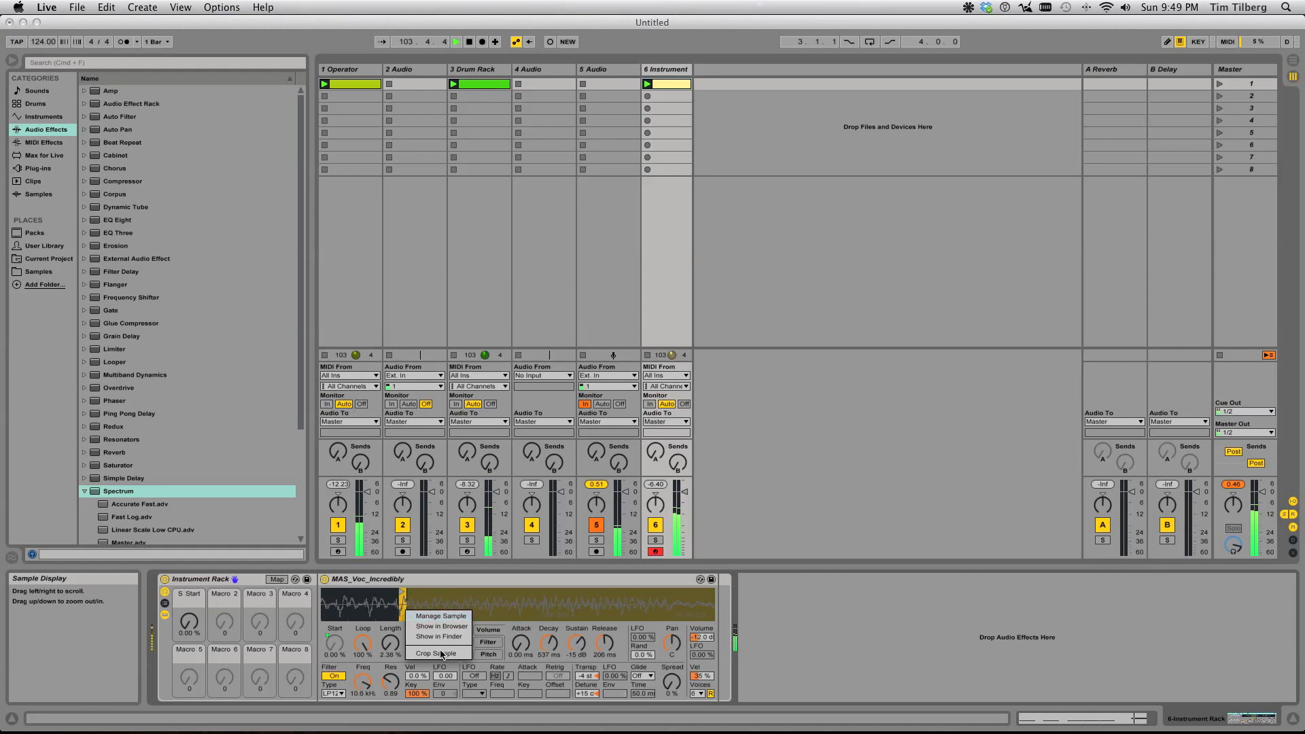
{"action": "mouse_move", "coordinate": [435, 636]}
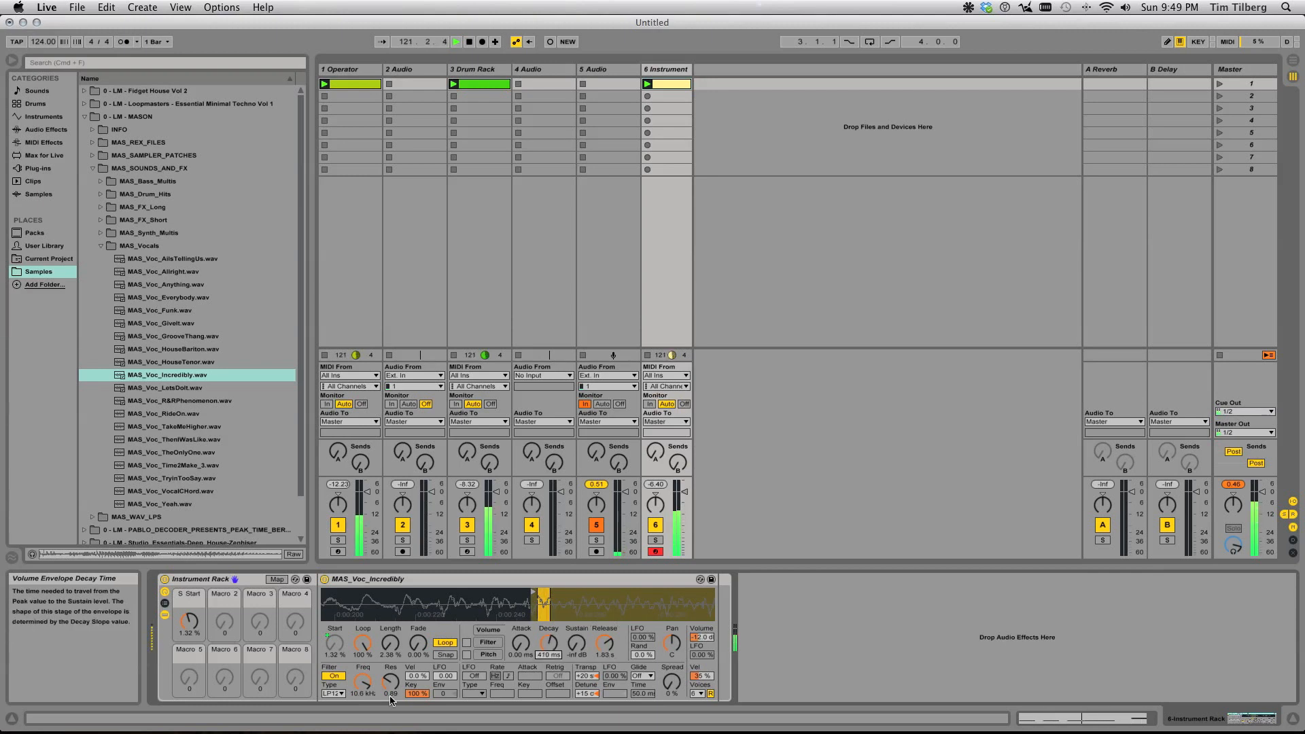
Add filter resonance near the 1.37 kHz cutoff and switch on the filter LFO
{"action": "left_click", "coordinate": [333, 715]}
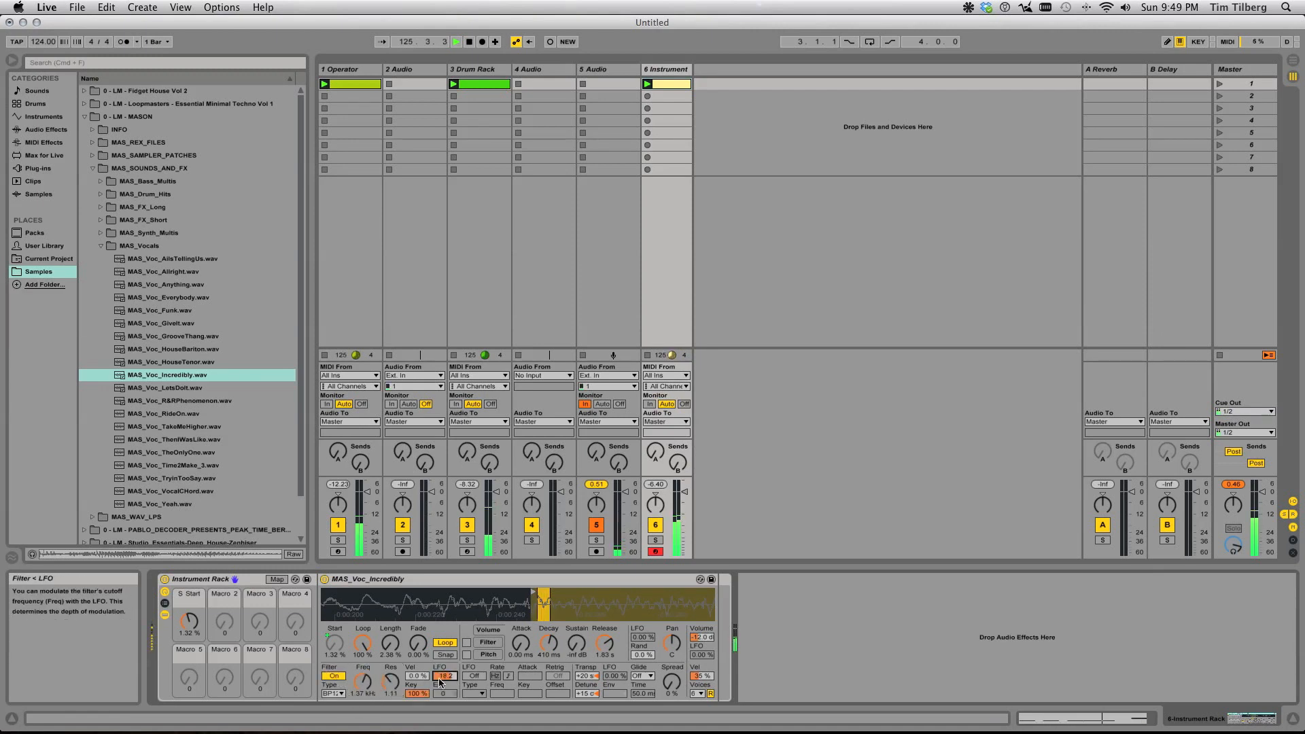
{"action": "left_click", "coordinate": [476, 675]}
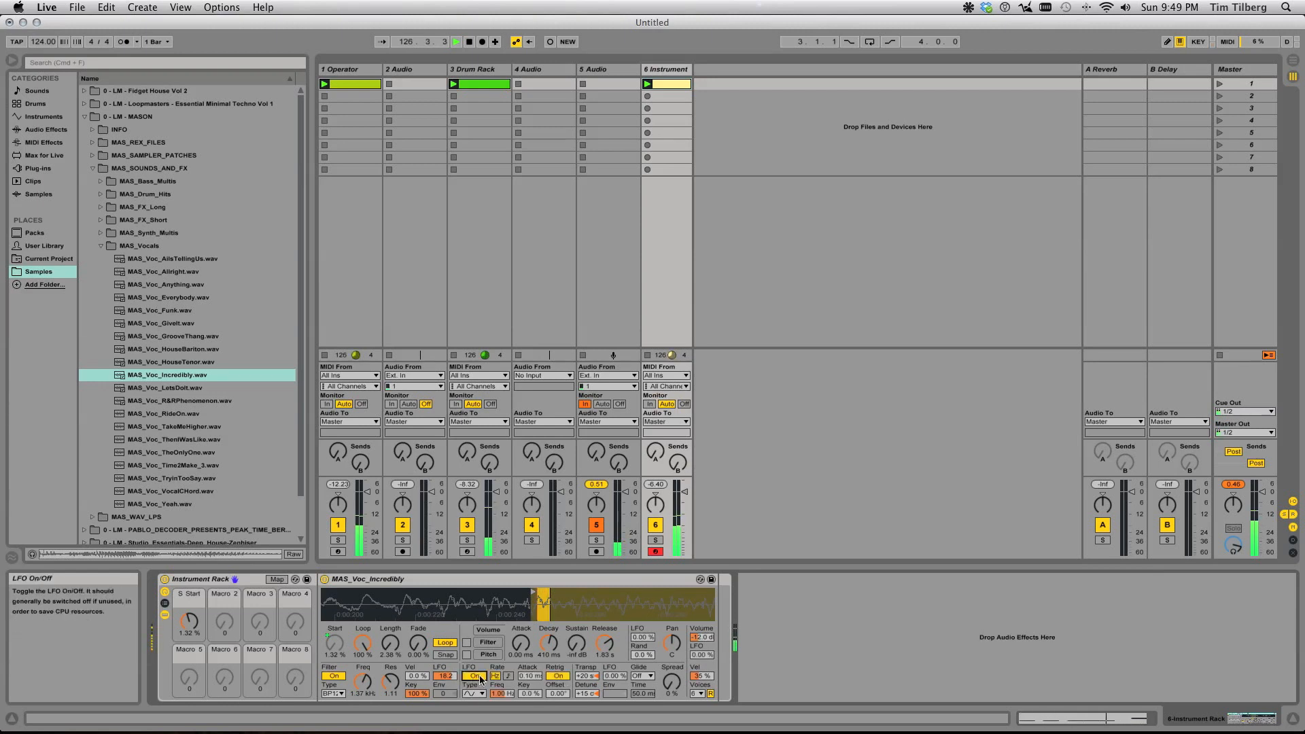